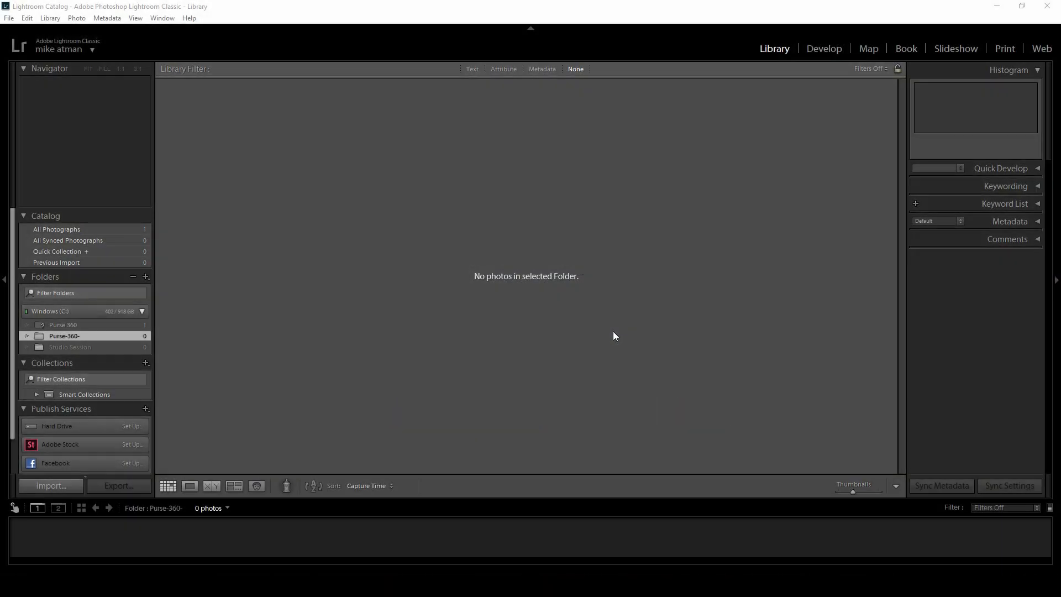
mouse_move(6, 5)
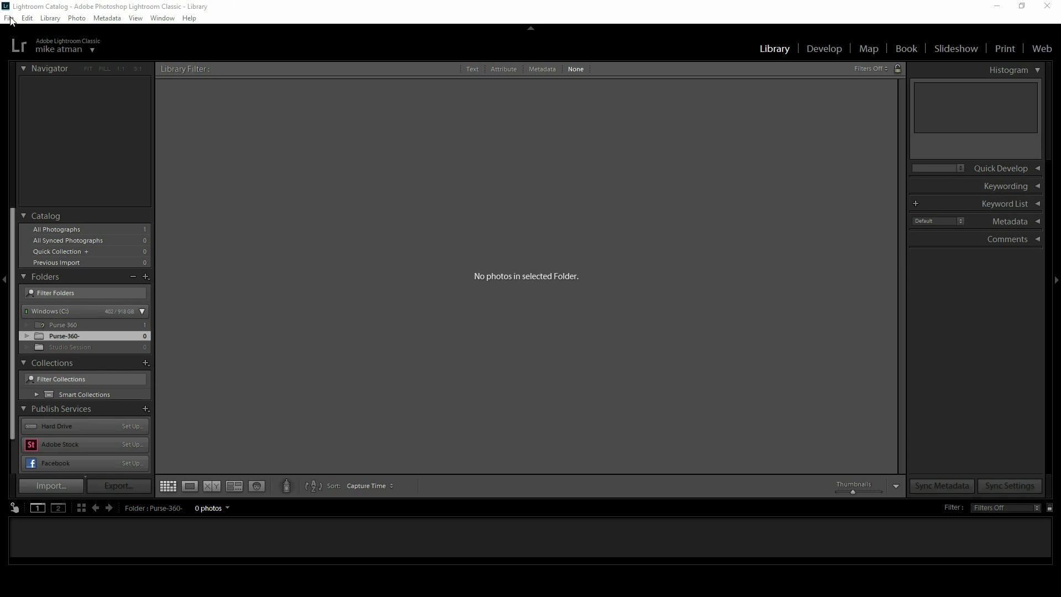
Step: Start a tethered capture session named Purse-360- in Lightroom Classic
click(8, 17)
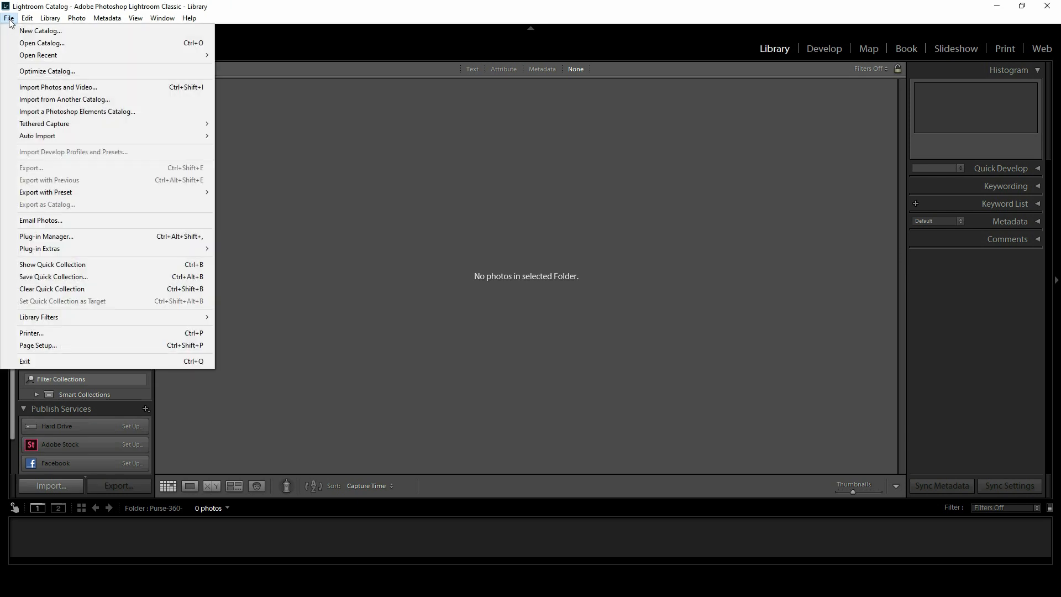
mouse_move(69, 136)
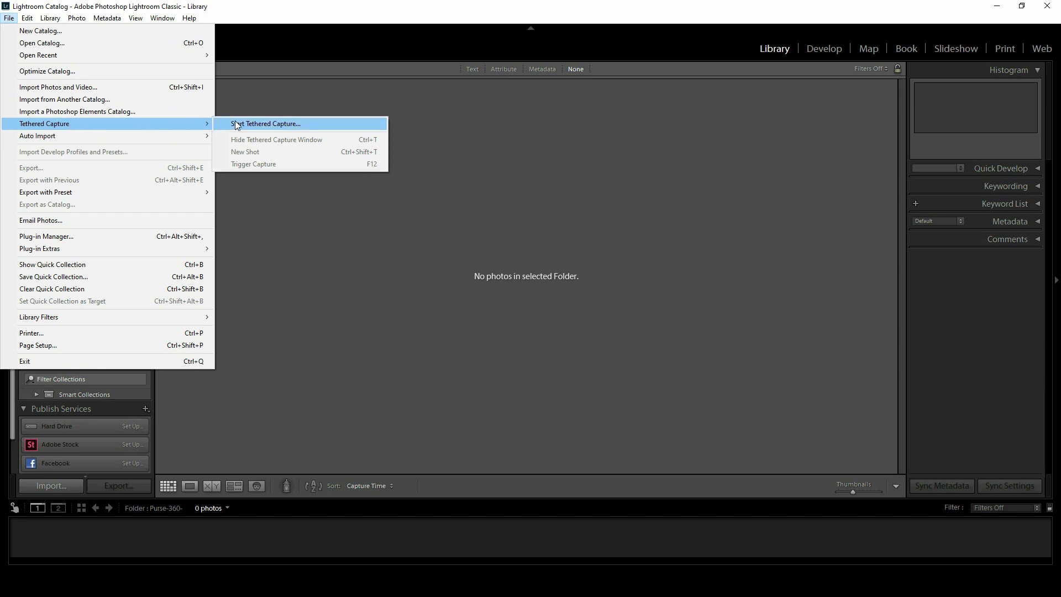
click(265, 123)
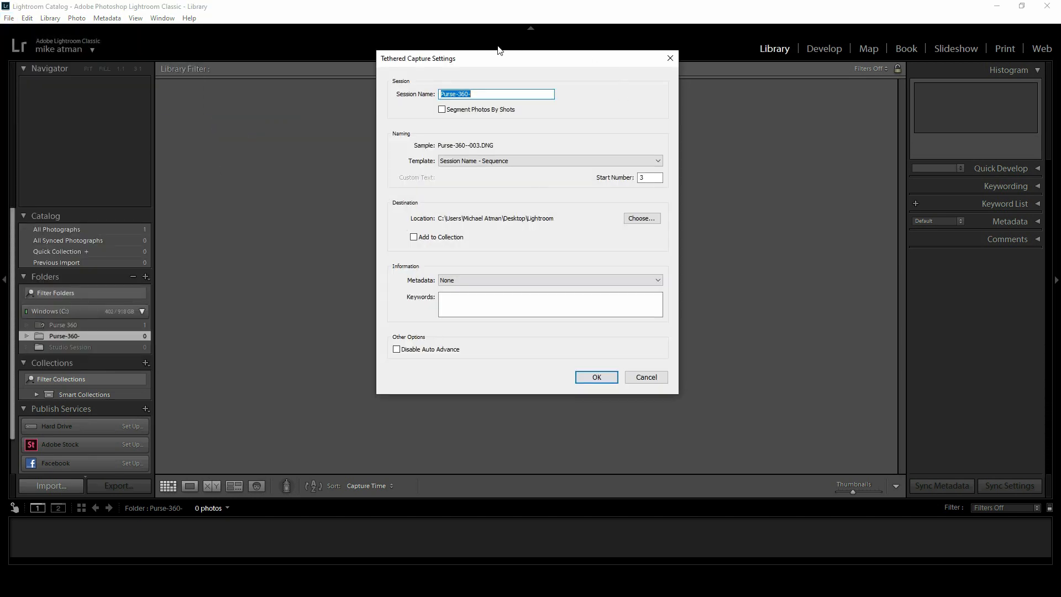
mouse_move(548, 282)
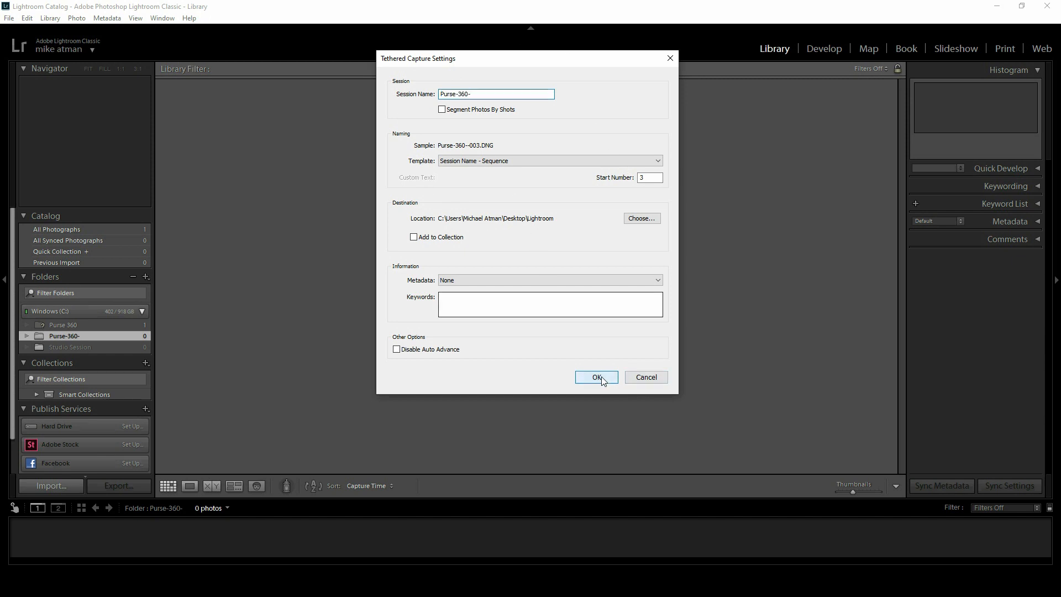
click(595, 377)
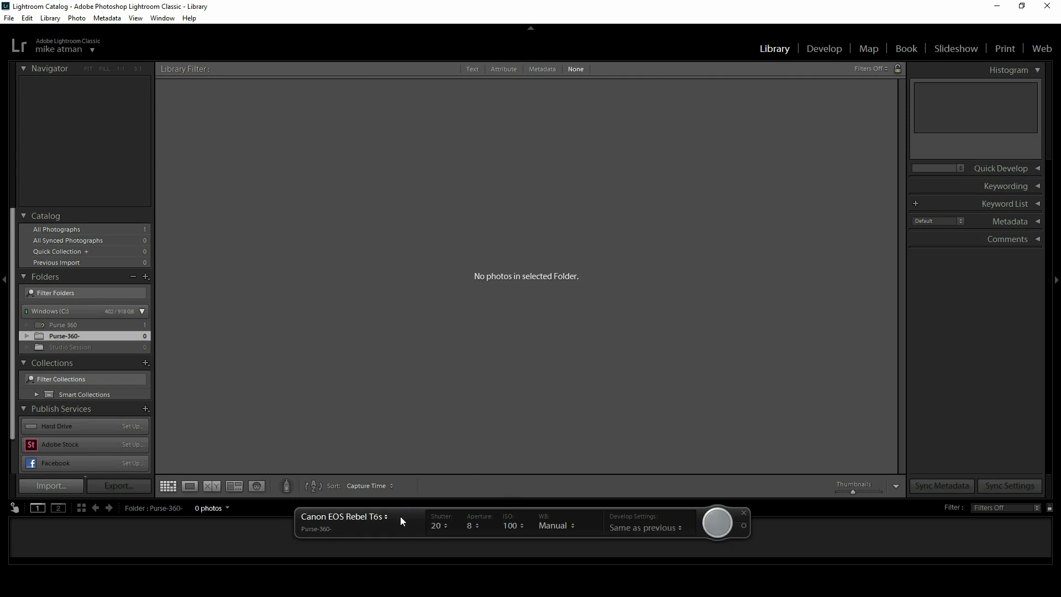
Step: Move the tethered capture bar and shoot the first handbag photo, Purse-360--003.CR2
click(345, 516)
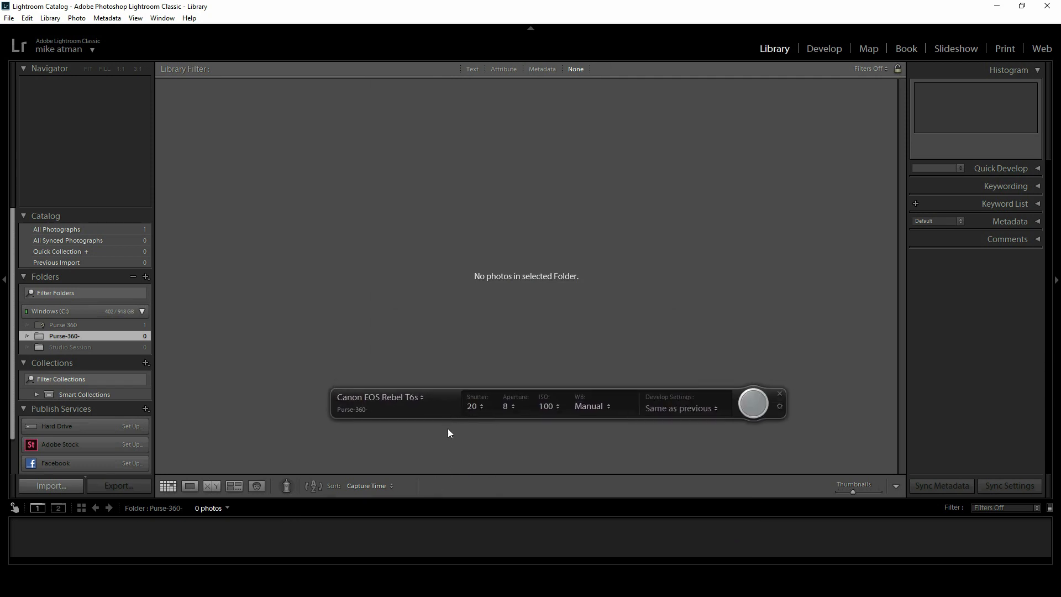
mouse_move(443, 447)
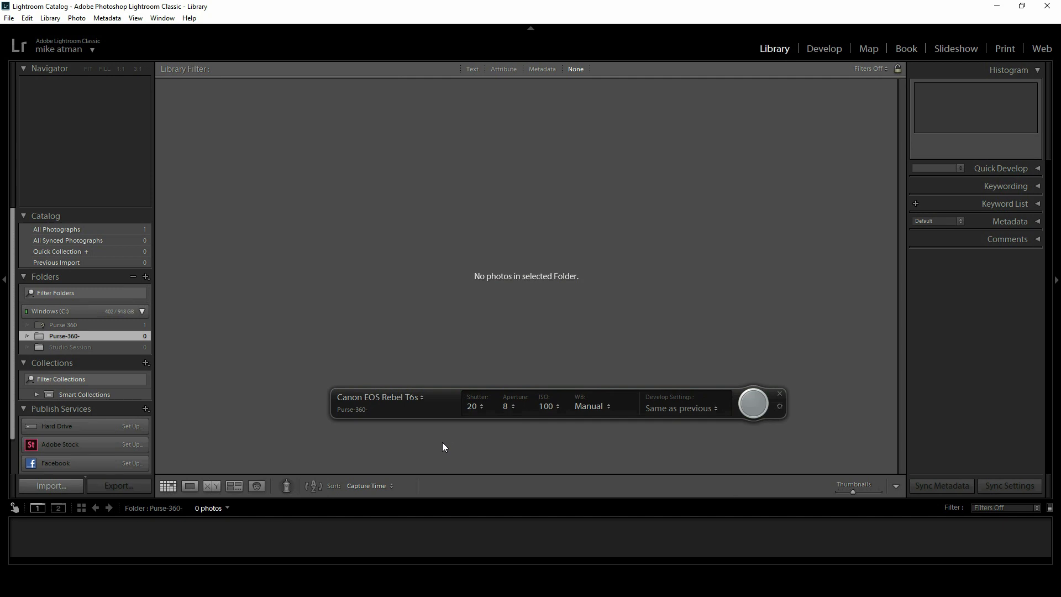
mouse_move(718, 415)
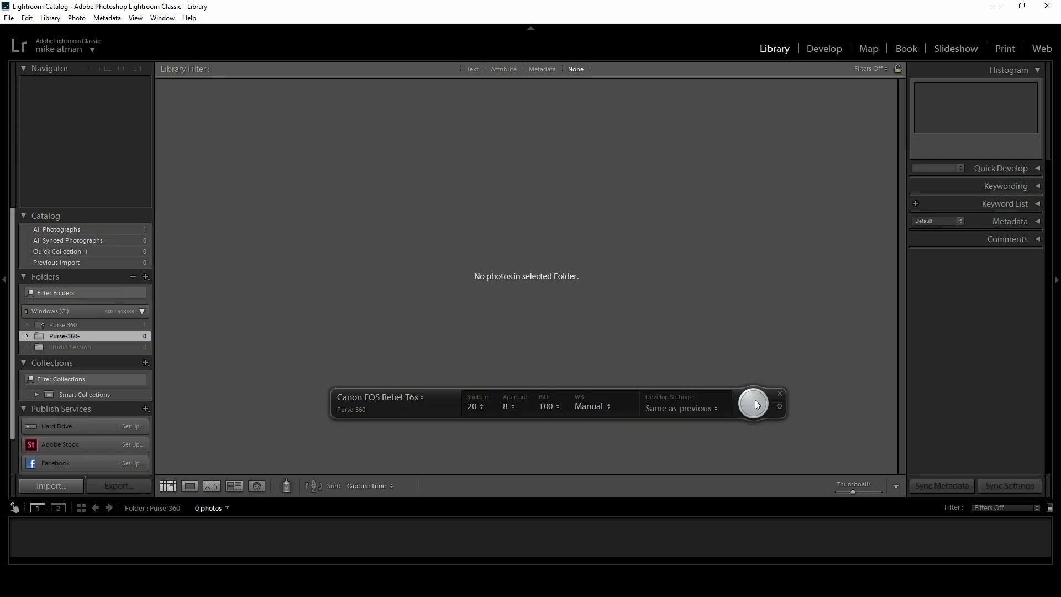
mouse_move(753, 404)
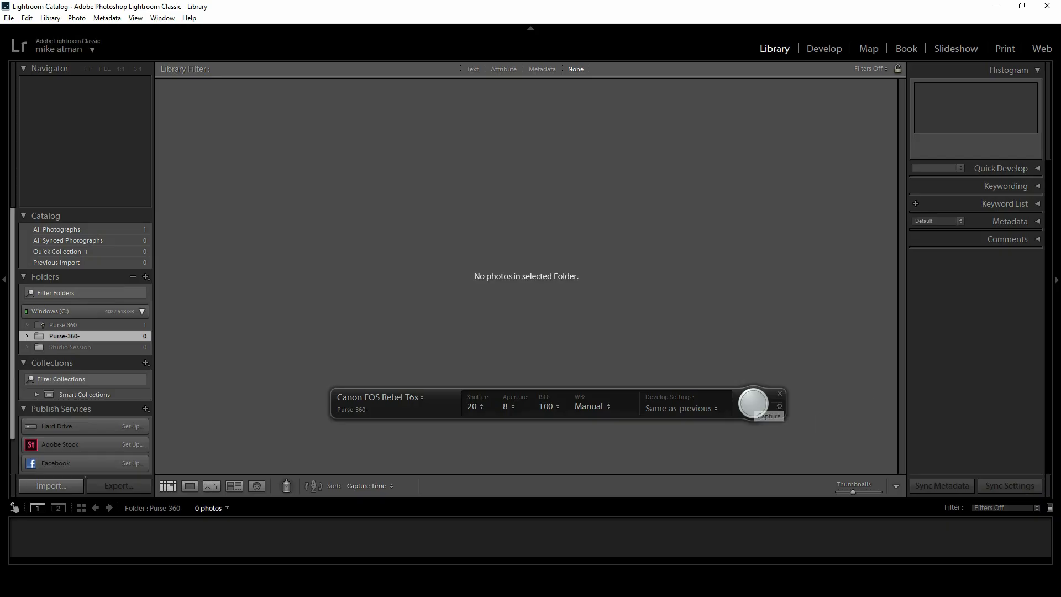
click(754, 403)
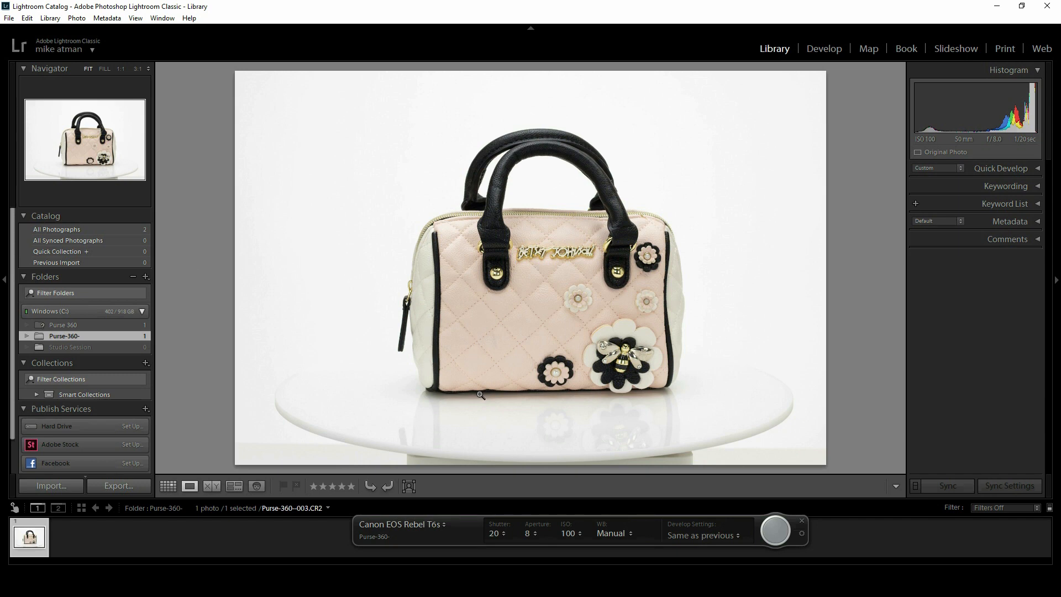
mouse_move(573, 528)
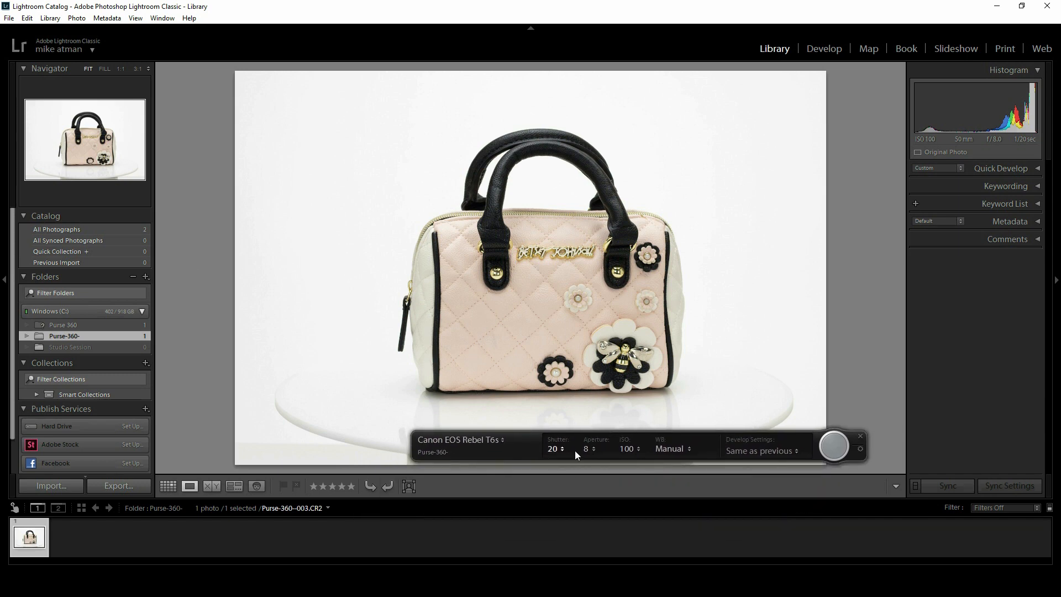
Step: Change the tethered shutter speed from 1/20 to 1/25
click(553, 449)
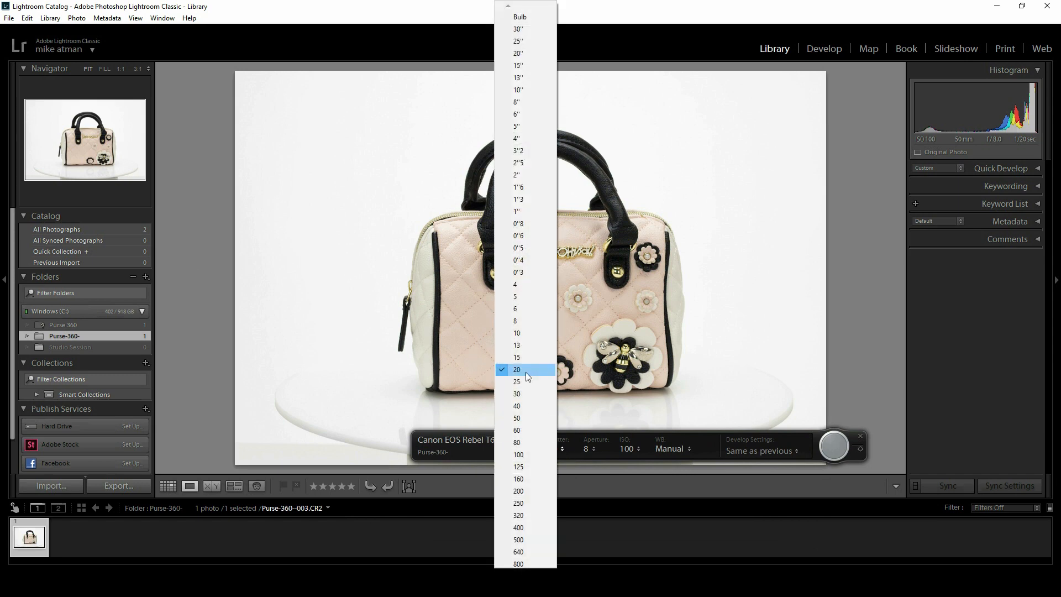
click(516, 382)
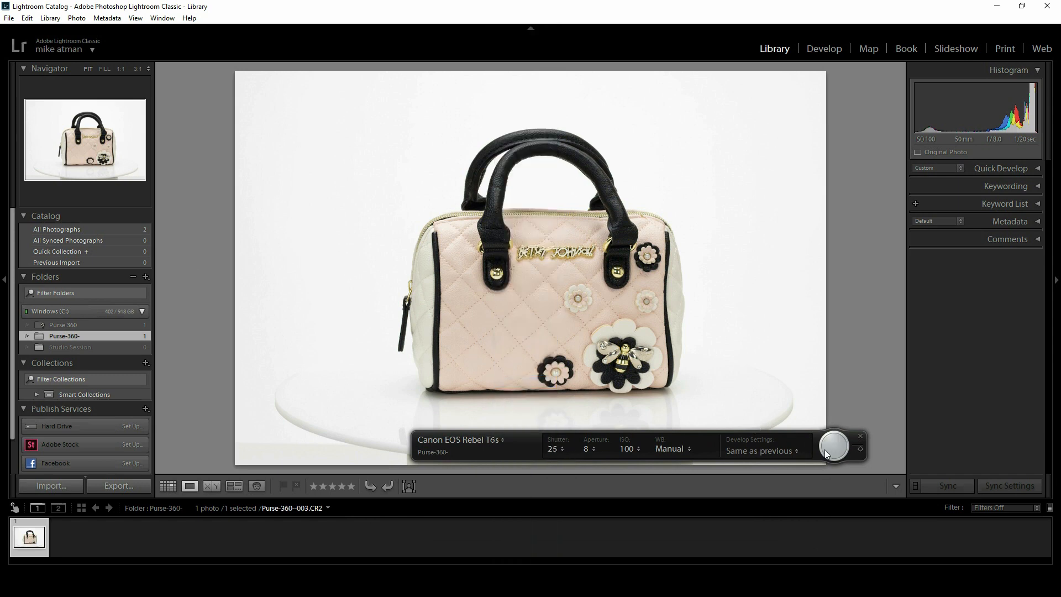
mouse_move(836, 509)
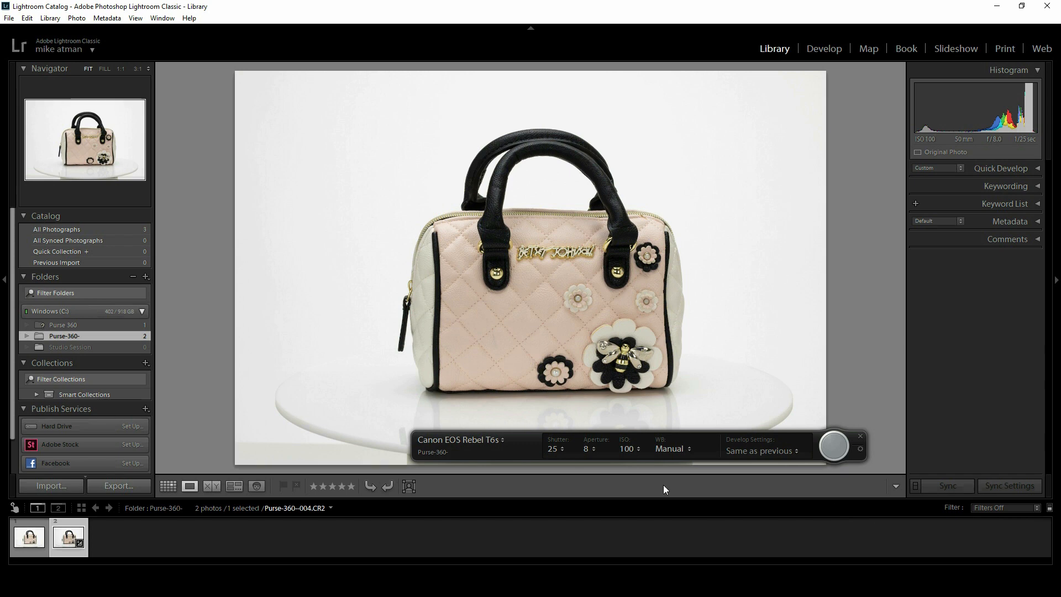
mouse_move(398, 406)
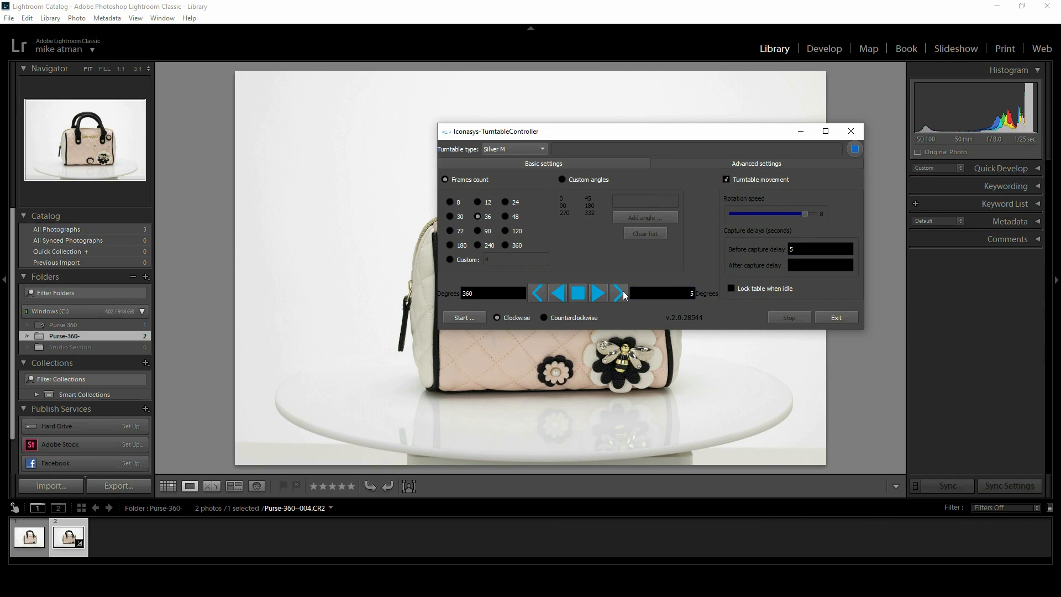
mouse_move(621, 329)
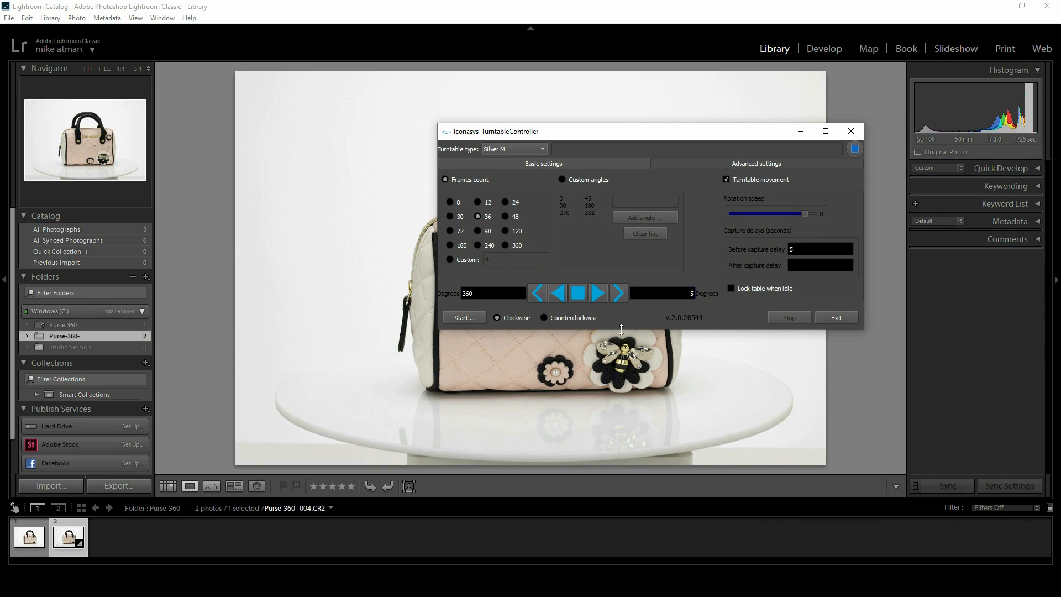
mouse_move(609, 289)
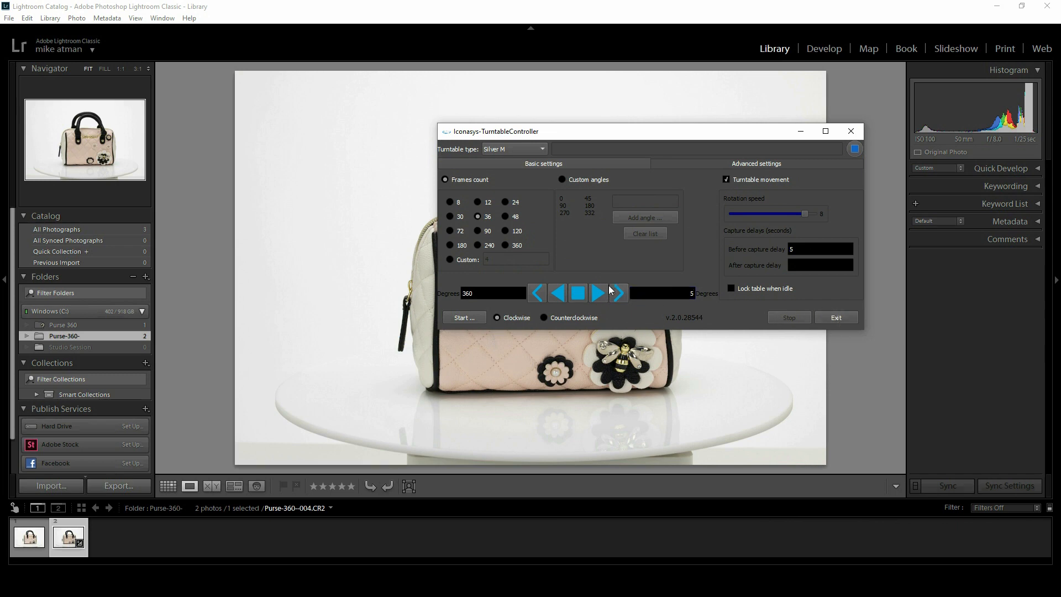
mouse_move(452, 258)
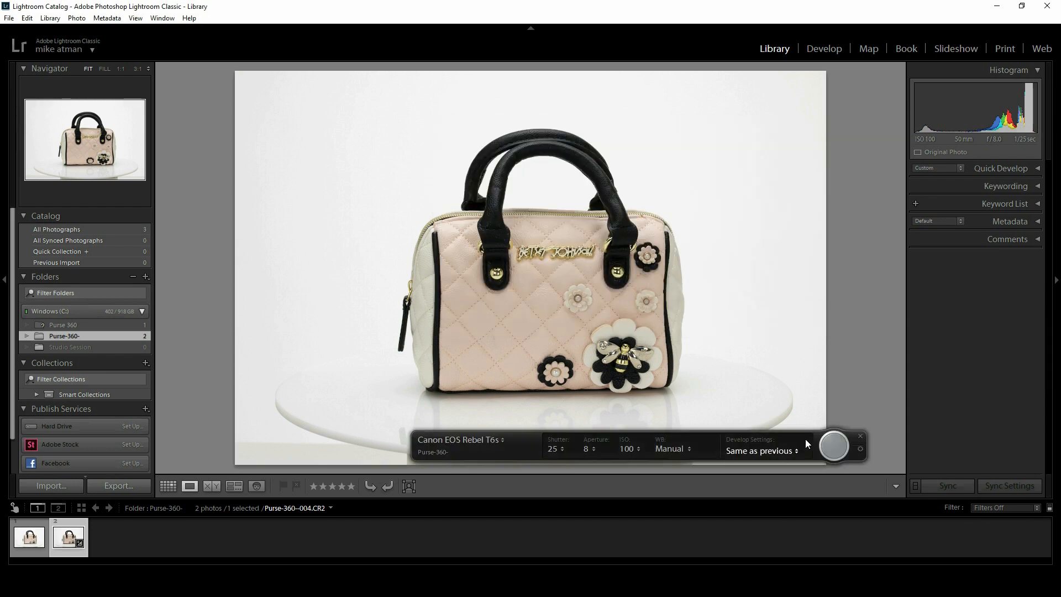
mouse_move(842, 506)
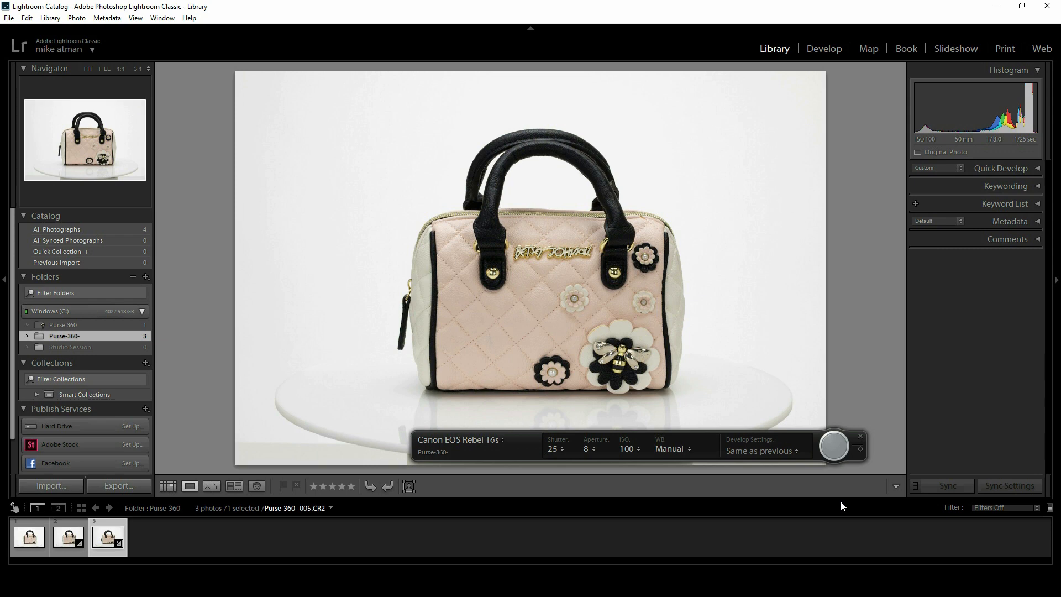
mouse_move(843, 124)
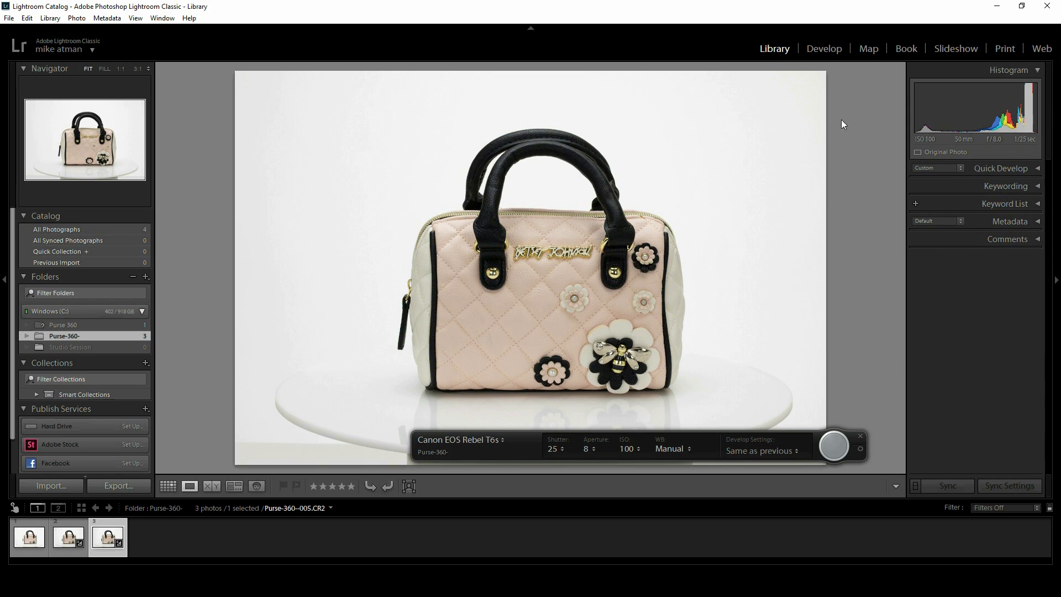
mouse_move(708, 432)
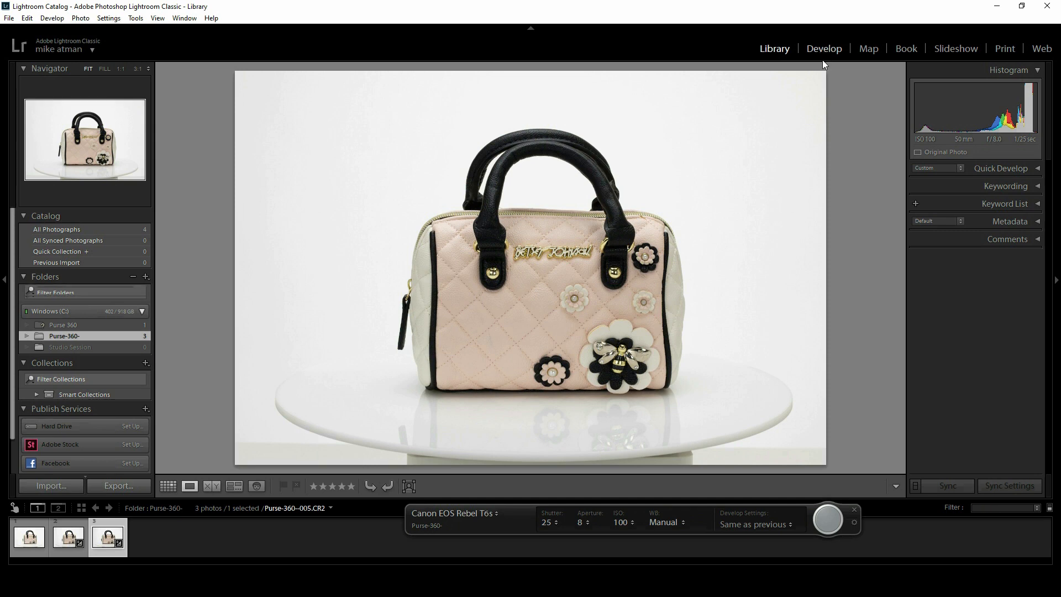
Step: Apply the High Contrast & Detail color preset to Purse-360--005.CR2 in Develop
click(823, 48)
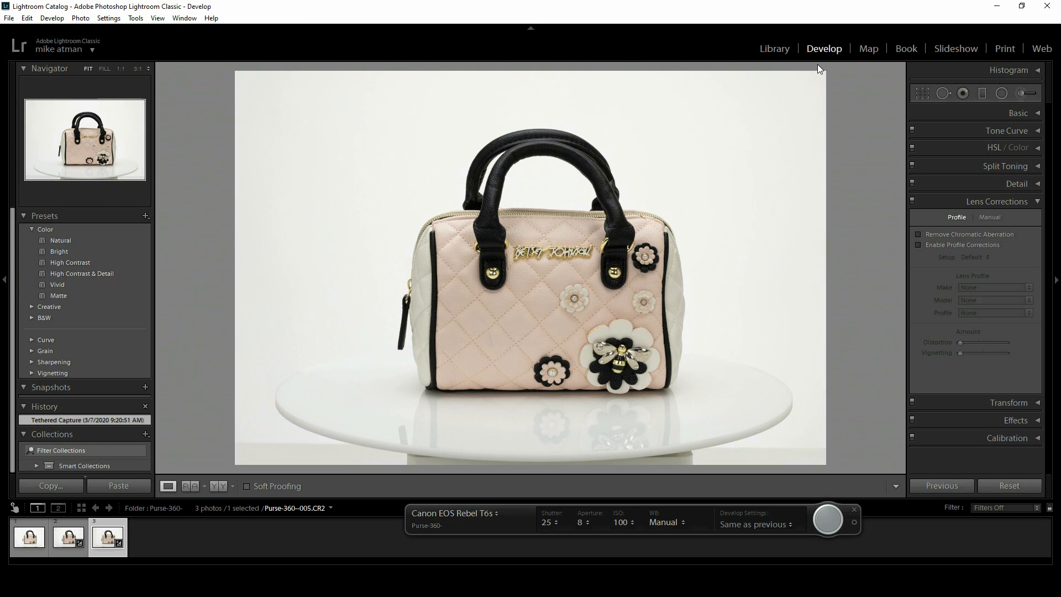
mouse_move(179, 355)
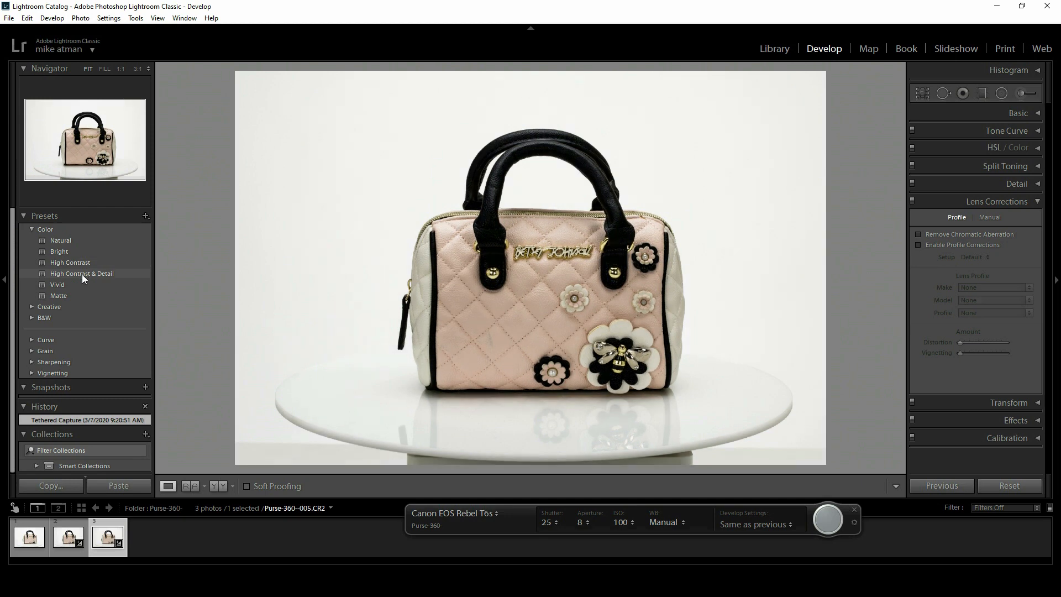
click(82, 274)
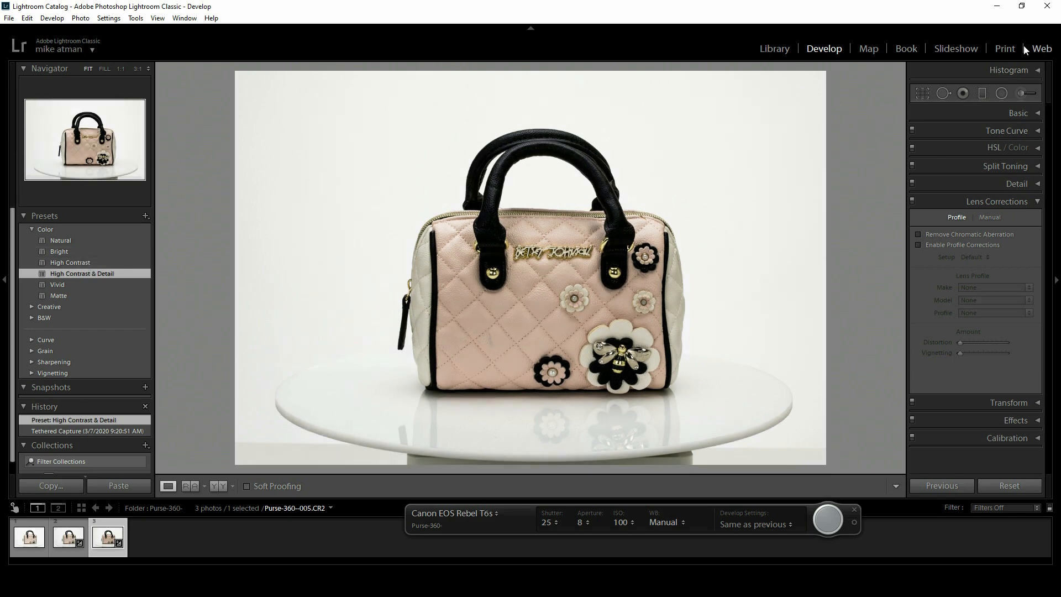
mouse_move(1038, 72)
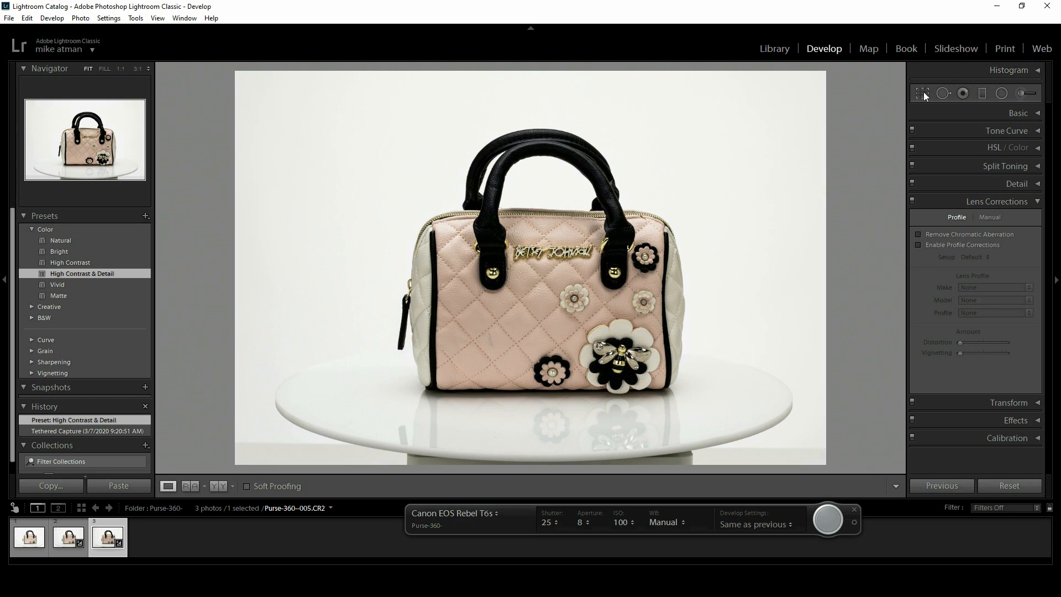
Step: Activate Crop & Straighten to tighten the frame around the handbag on Purse-360--005.CR2
click(922, 93)
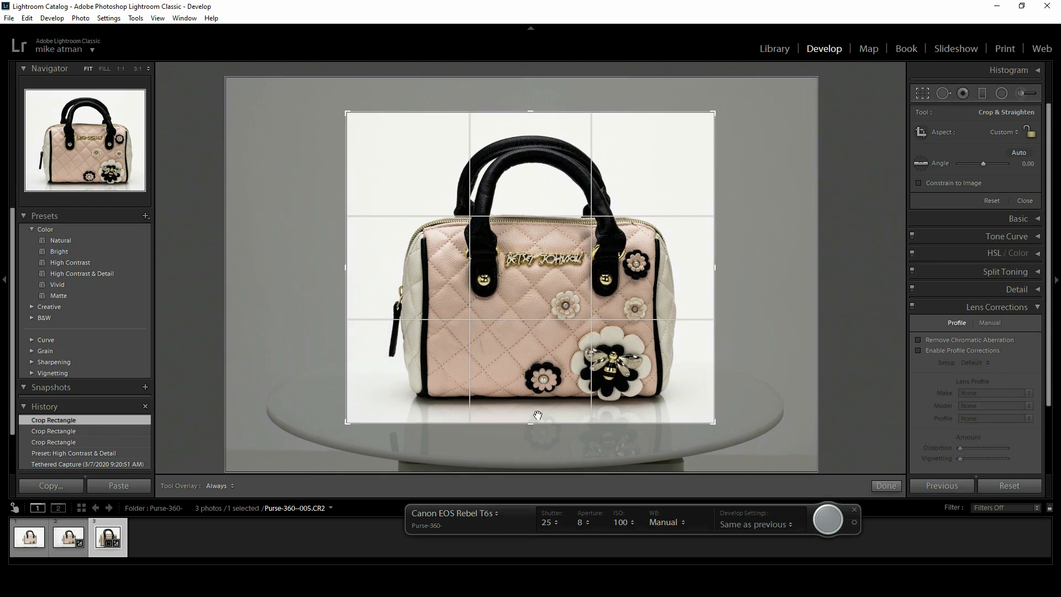
mouse_move(739, 518)
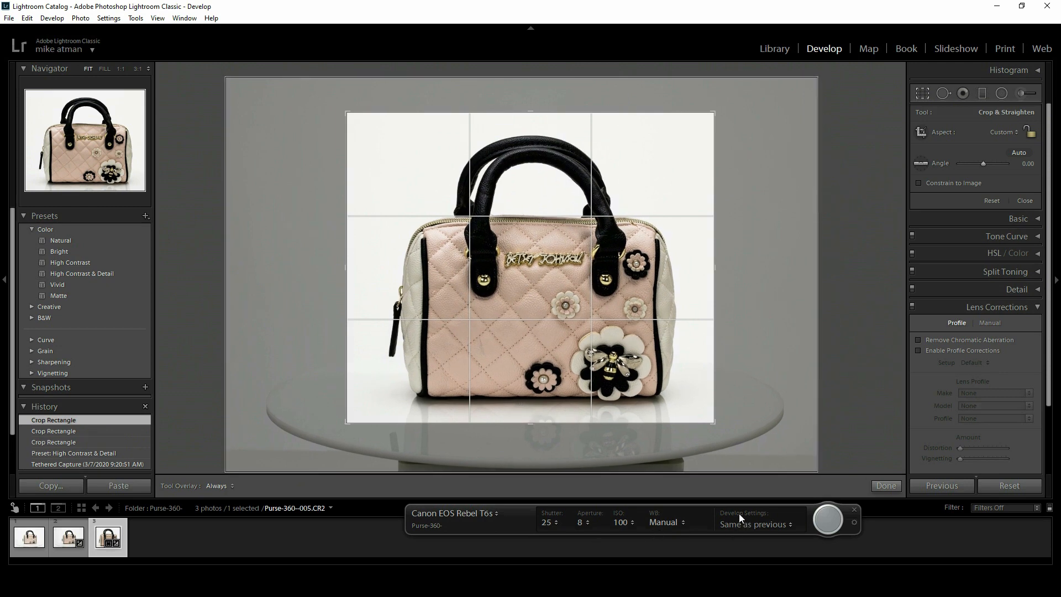
mouse_move(747, 528)
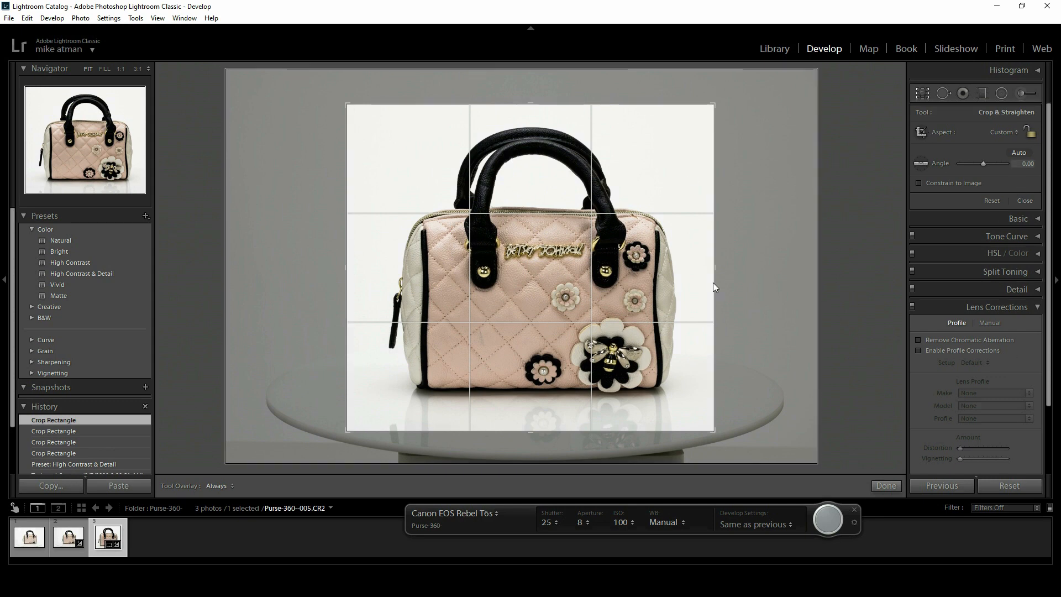
mouse_move(431, 221)
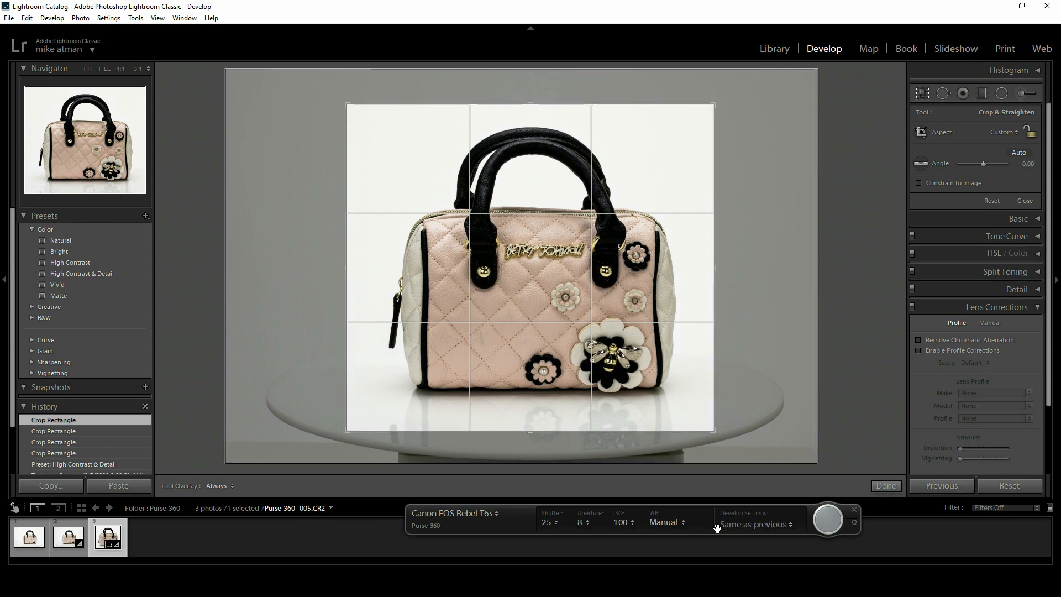
Step: In Library, compare an earlier capture with the cropped Purse-360--005.CR2 via the filmstrip
click(774, 48)
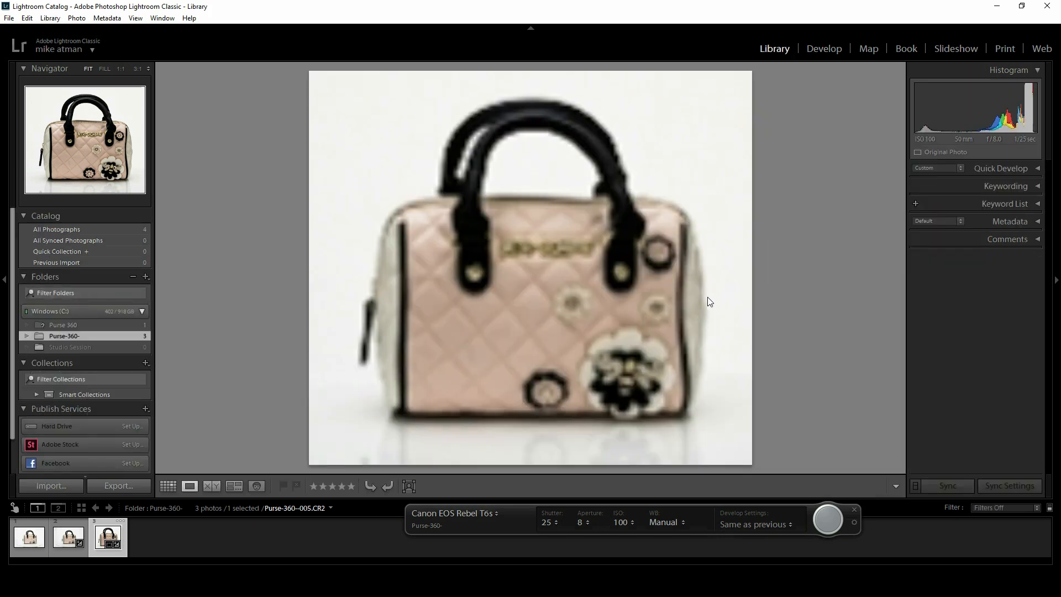
click(28, 537)
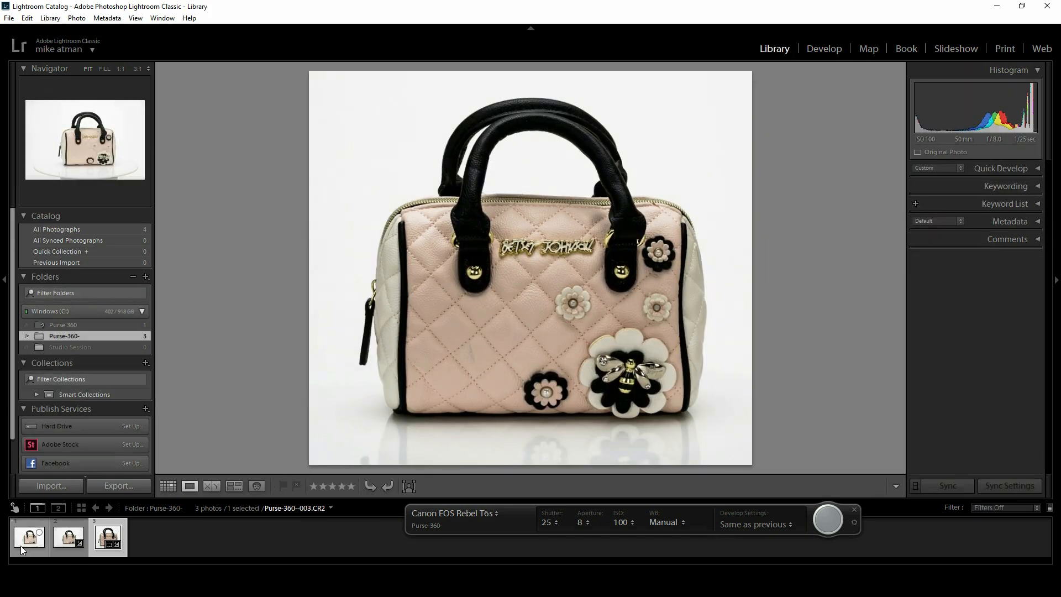
click(106, 537)
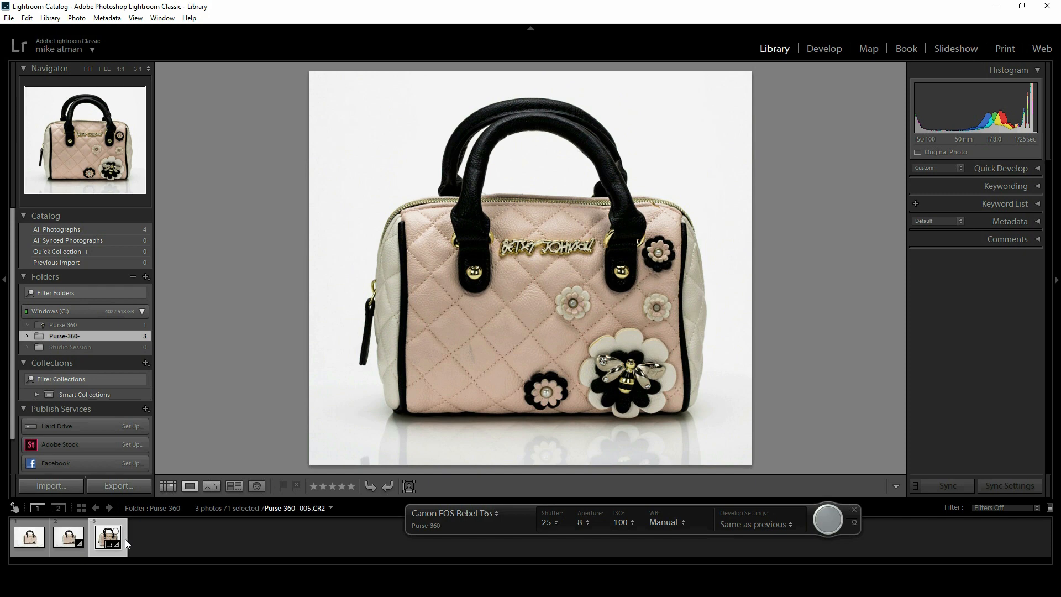
mouse_move(212, 545)
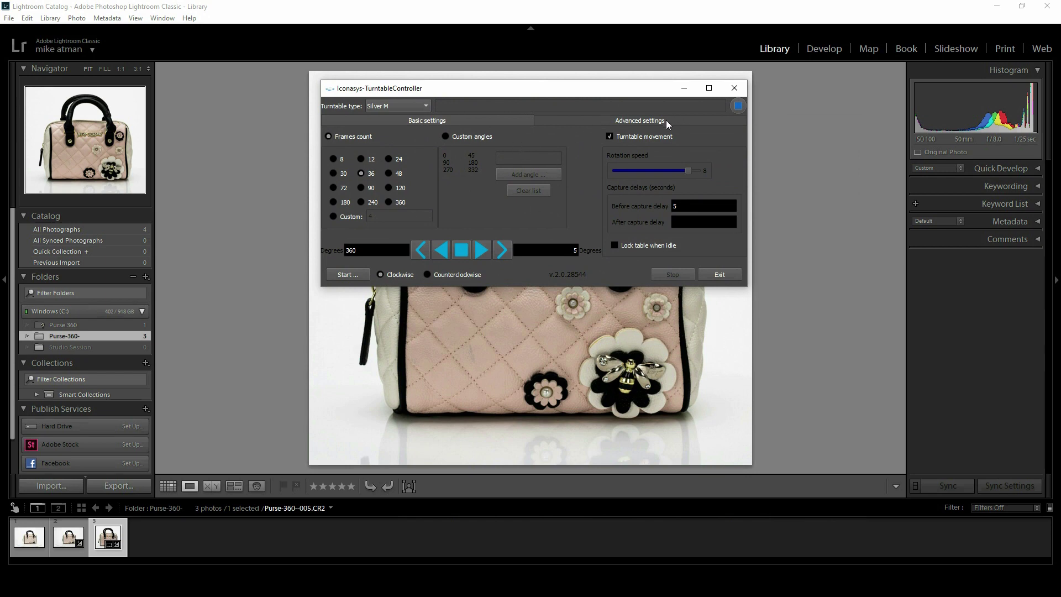
Step: Show Advanced settings with shutter release triggered before each turntable turn
click(638, 120)
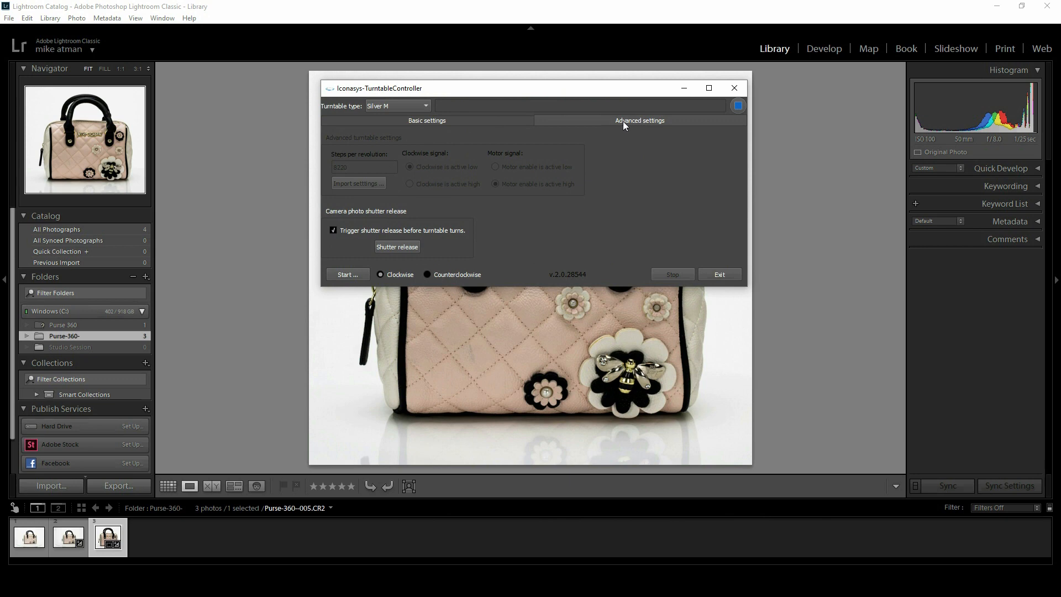
mouse_move(347, 220)
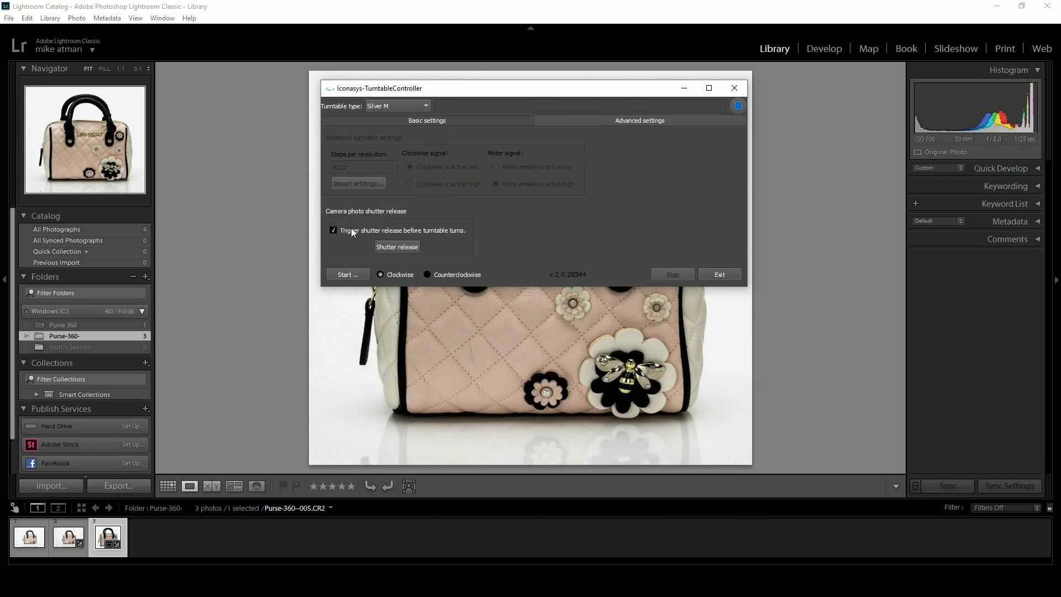
mouse_move(437, 237)
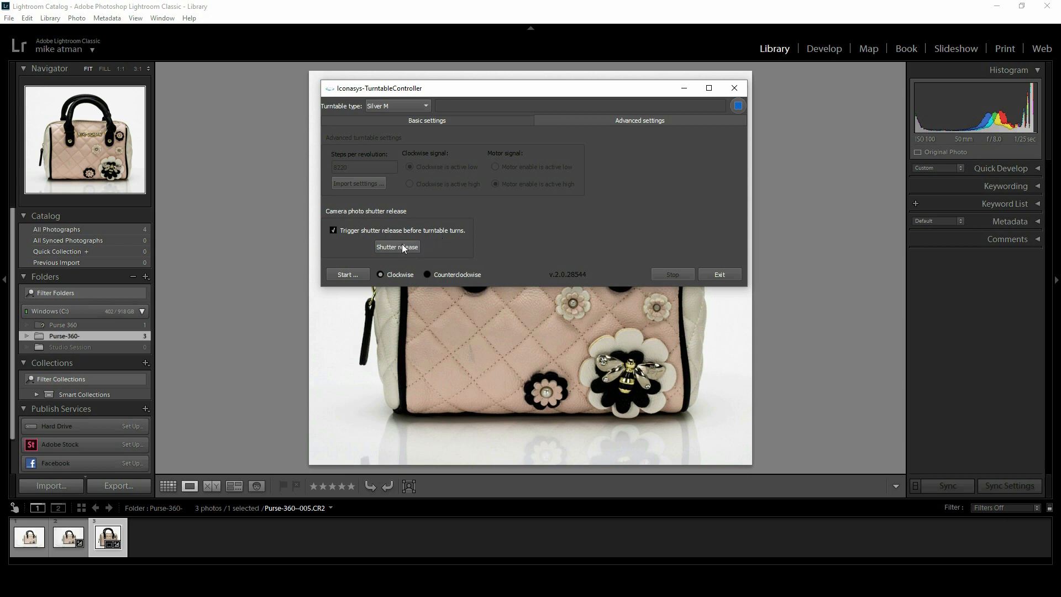
mouse_move(402, 251)
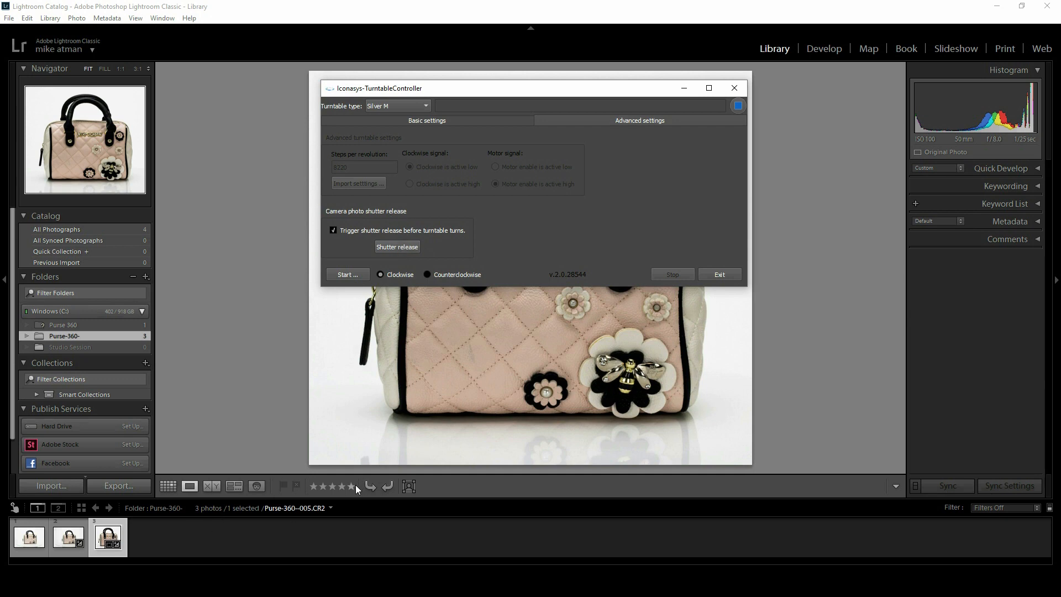
mouse_move(459, 125)
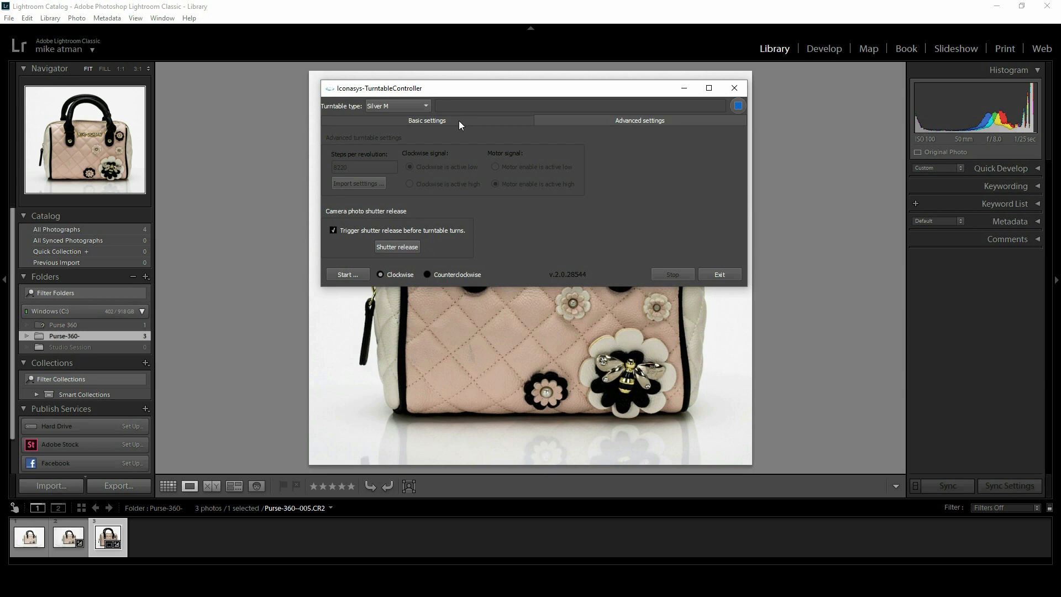
Step: Return to Basic settings: 36 frames, clockwise, 5-second capture delay
click(426, 121)
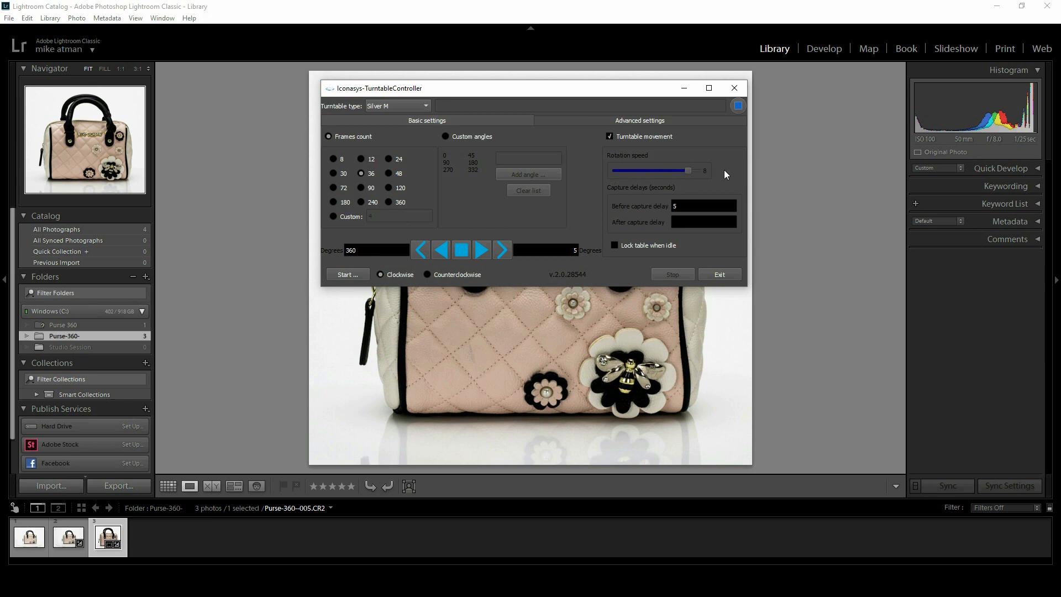
mouse_move(711, 183)
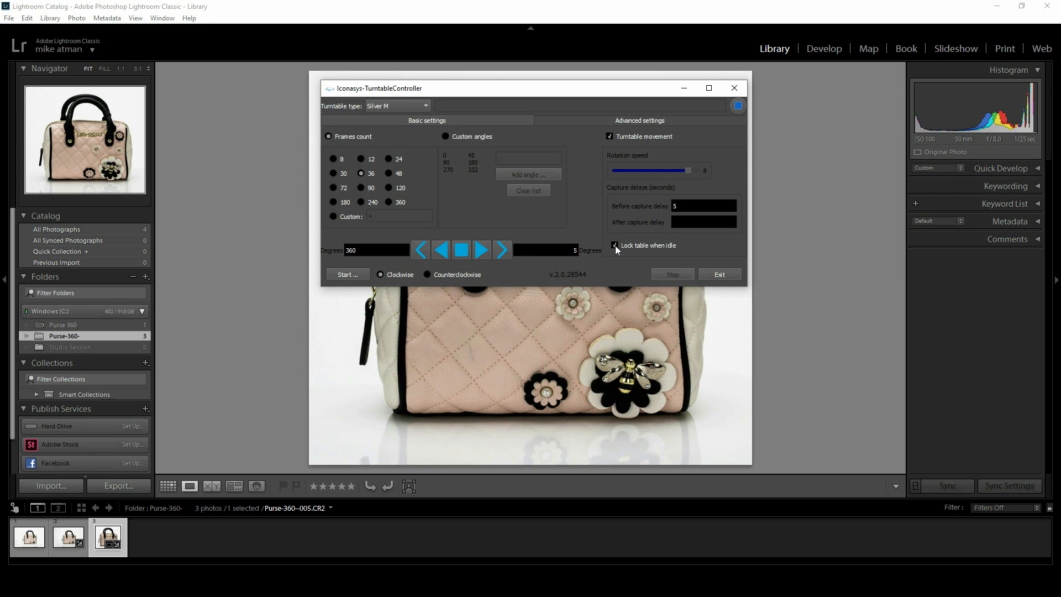
mouse_move(357, 156)
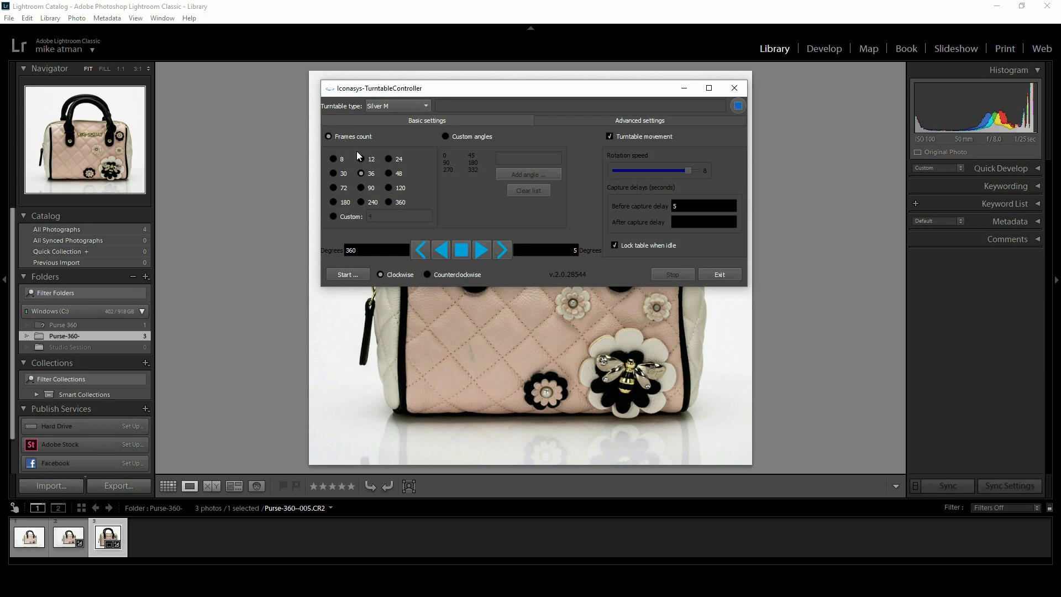
mouse_move(389, 188)
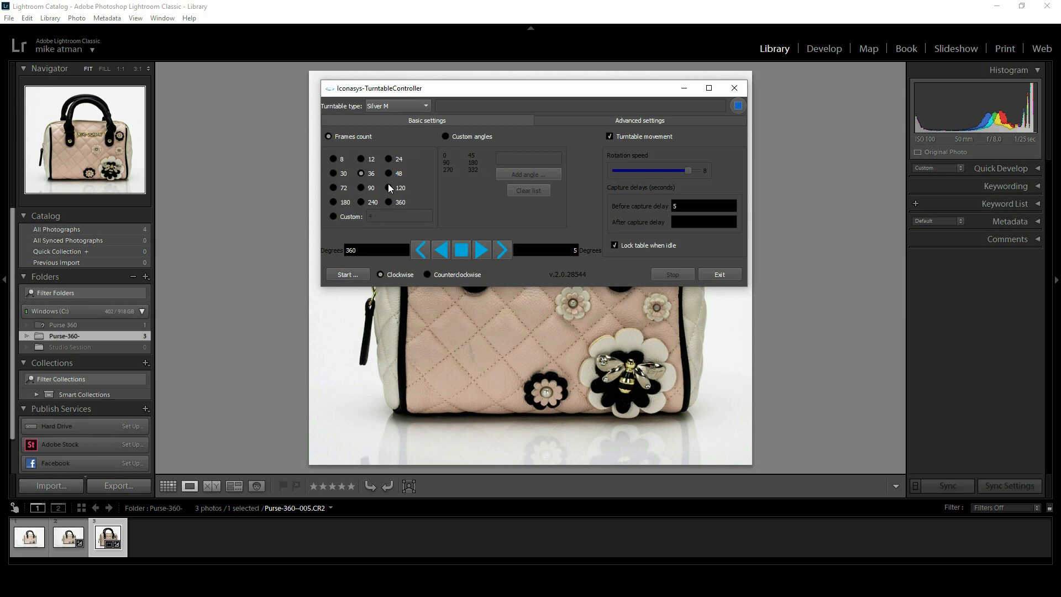
mouse_move(376, 205)
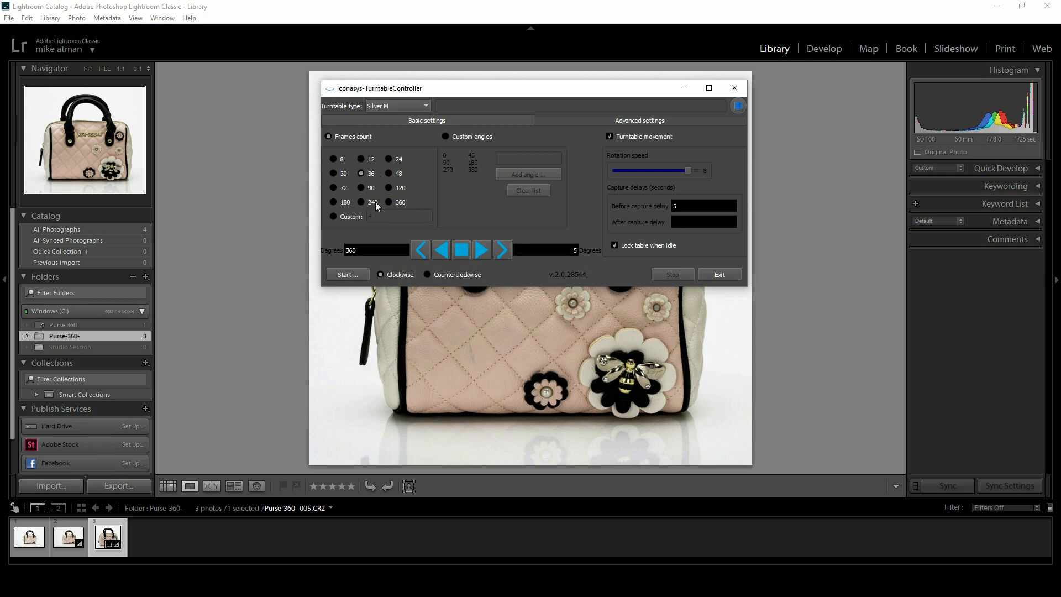
mouse_move(364, 224)
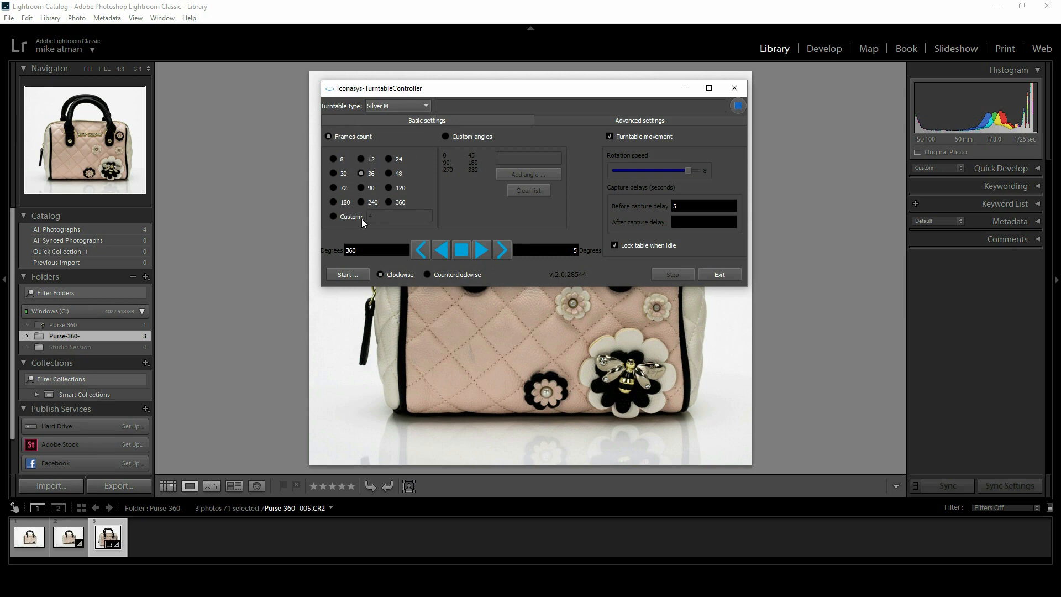
mouse_move(378, 217)
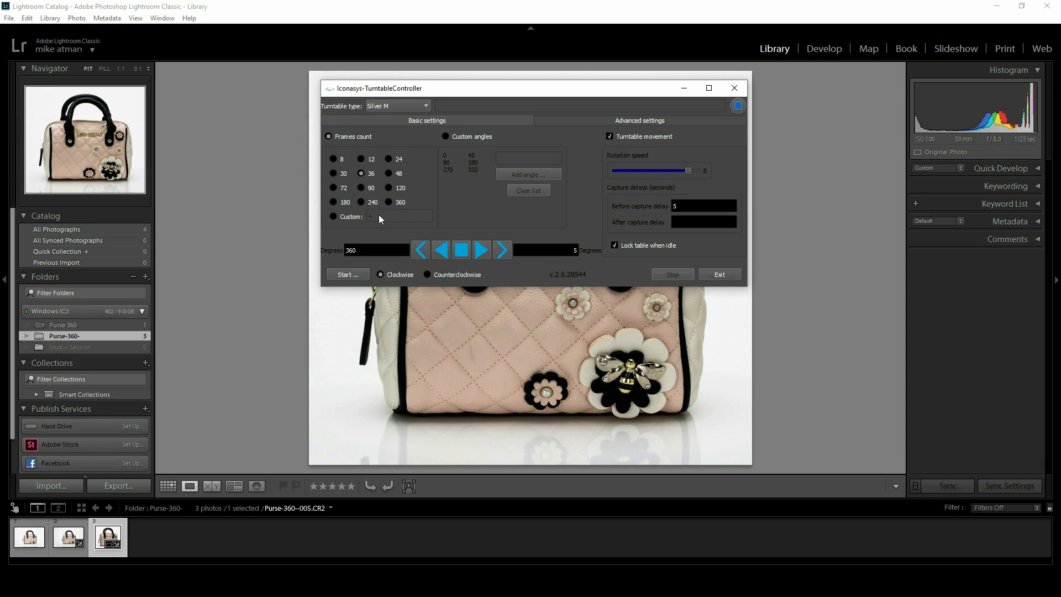
mouse_move(404, 245)
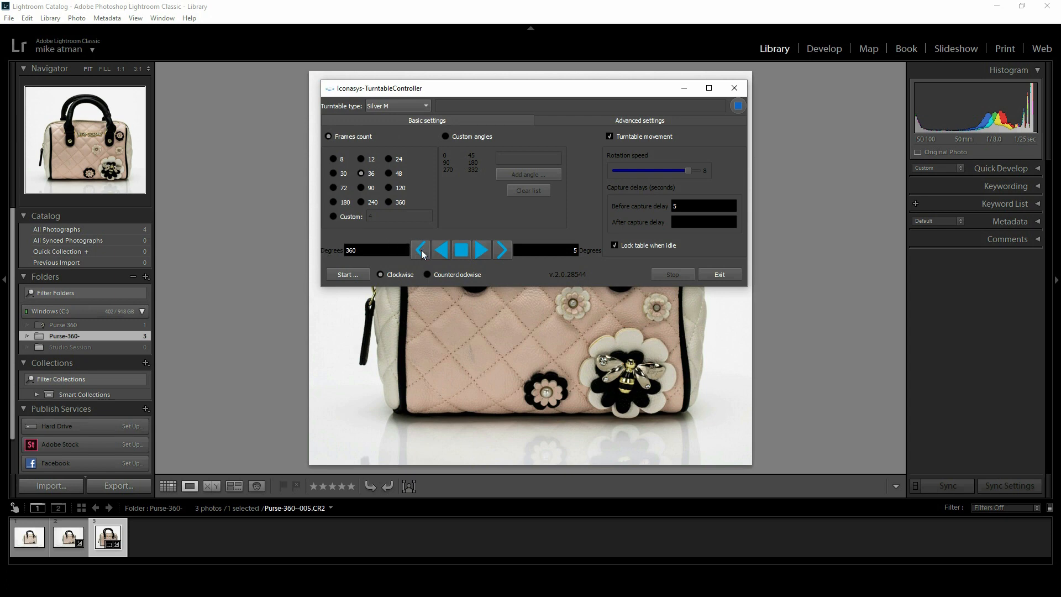
mouse_move(600, 283)
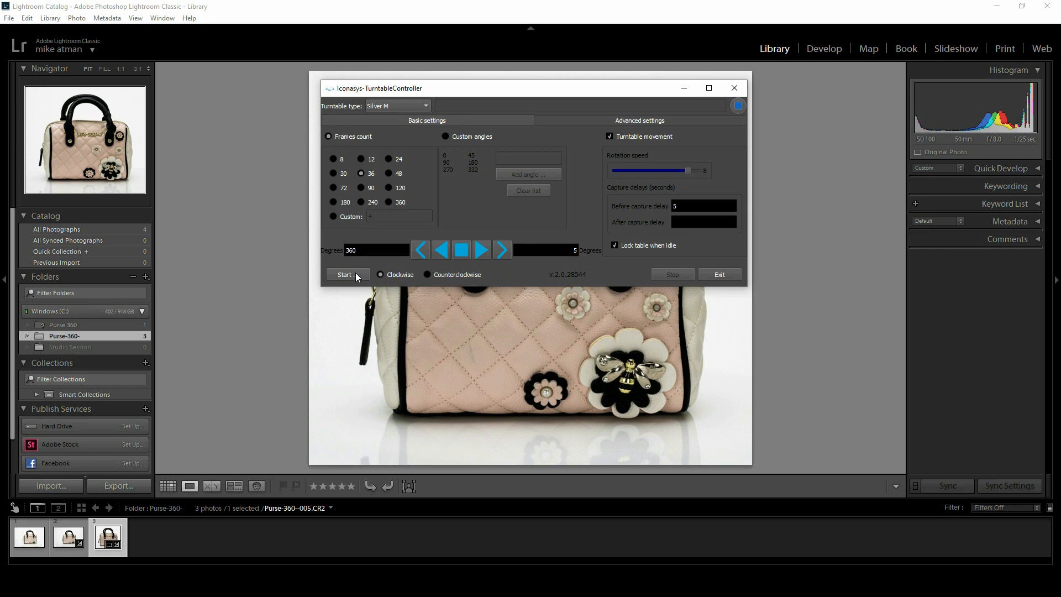
mouse_move(357, 279)
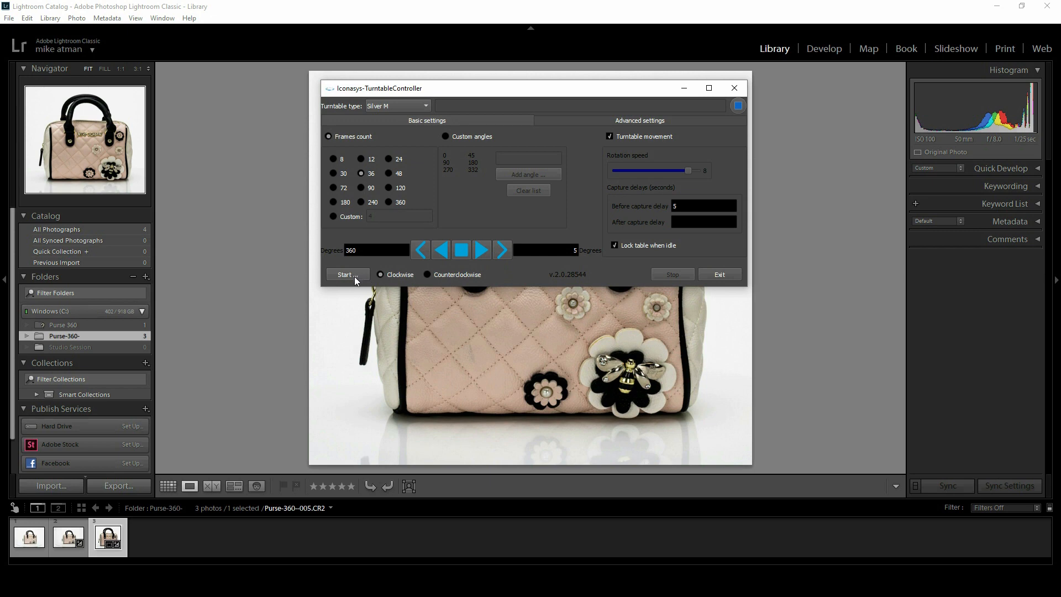
Step: Launch the 36-frame automated turntable rotation and capture run
click(345, 274)
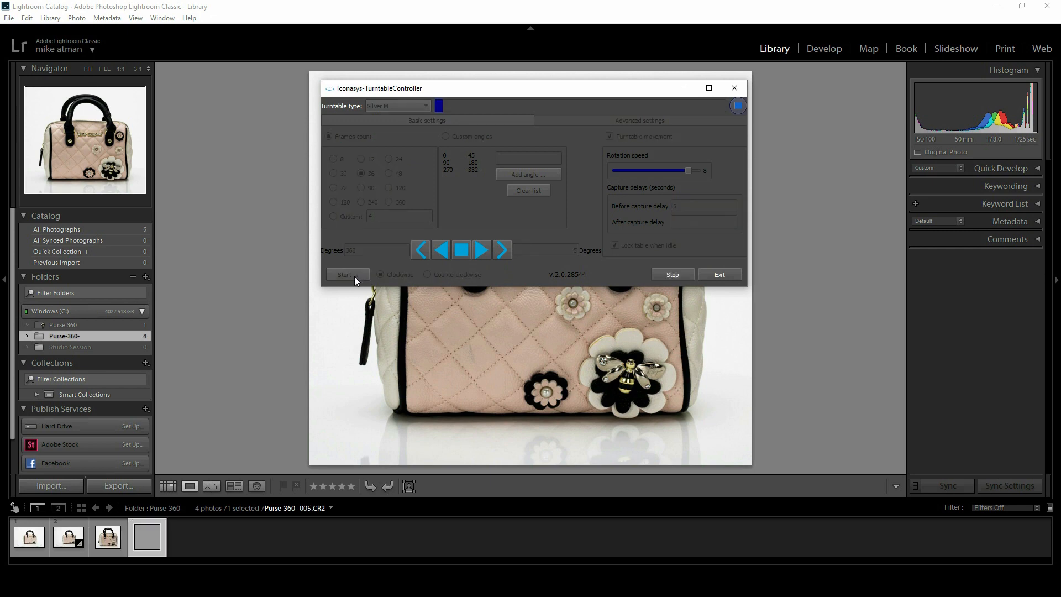
click(347, 274)
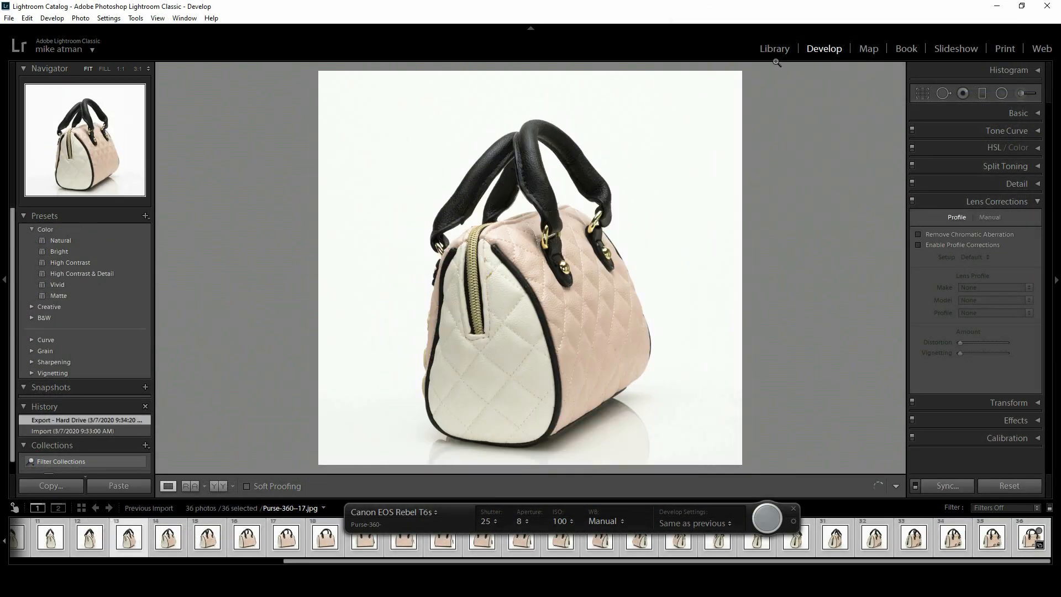
Step: Show the 36 imported turntable shots in the Library grid and scroll through them
click(773, 48)
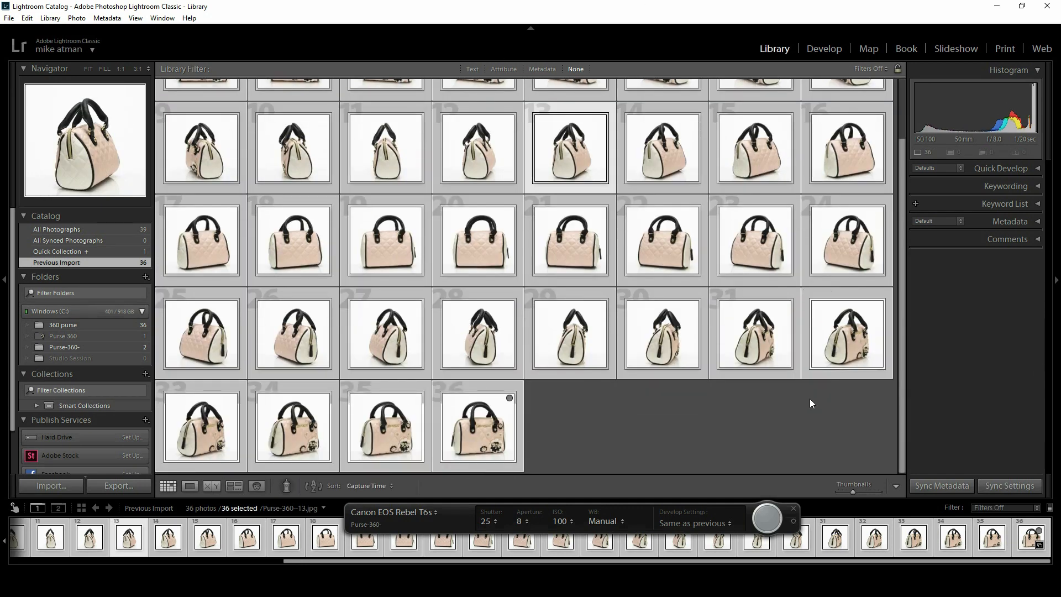
scroll(up, 3)
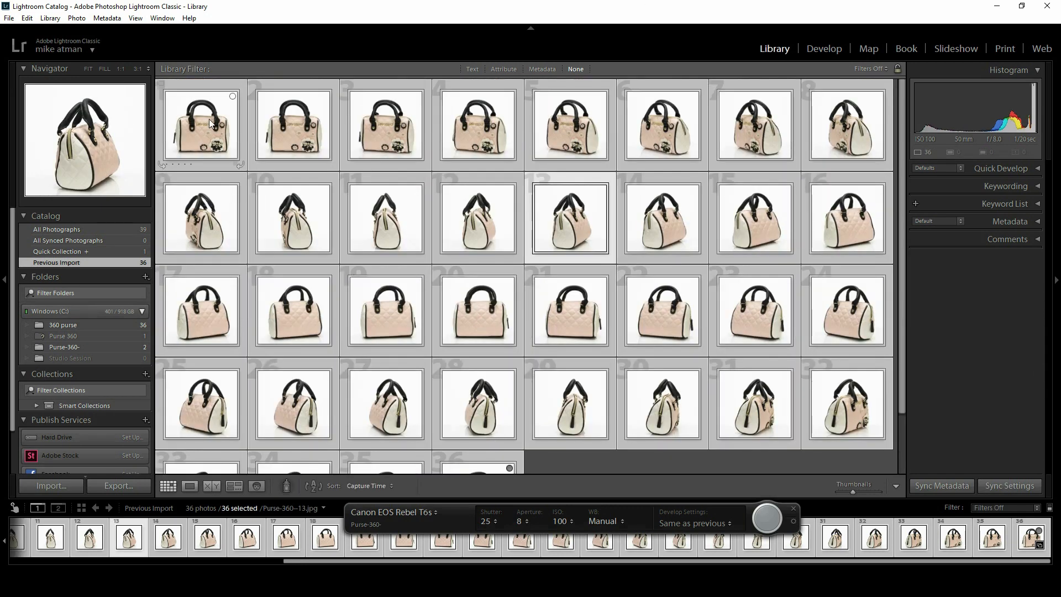
scroll(down, 3)
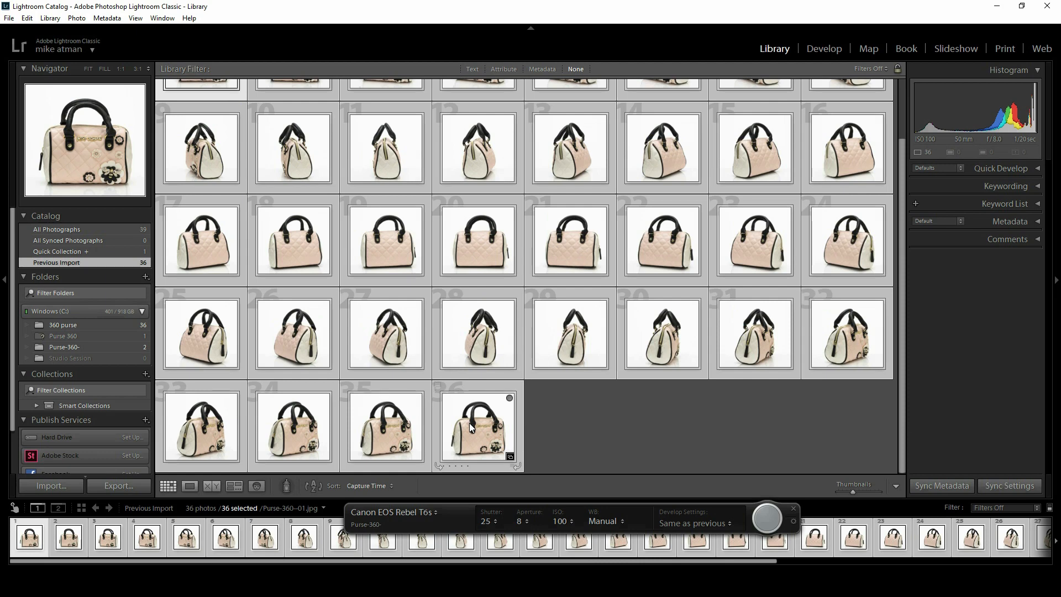
Step: Export all 36 handbag photos to a Final Edits subfolder using Custom Name - Sequence naming
click(9, 18)
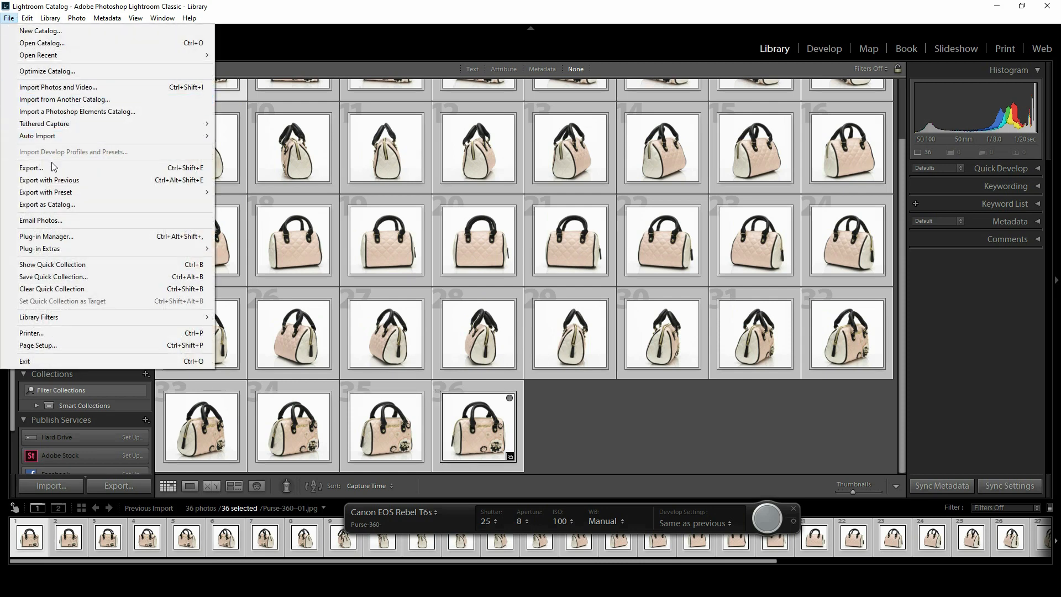
click(31, 168)
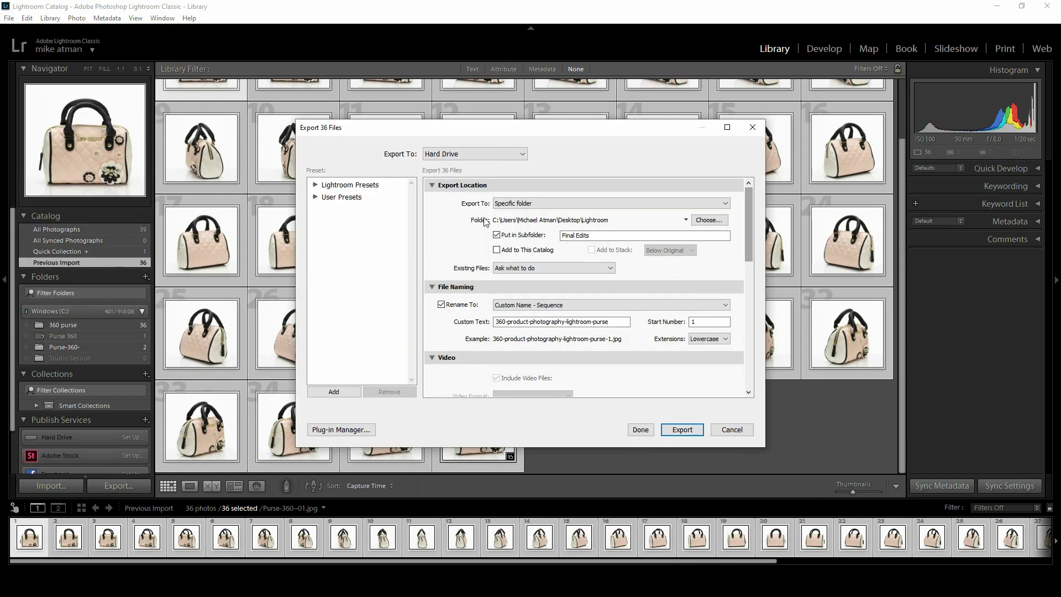
mouse_move(583, 264)
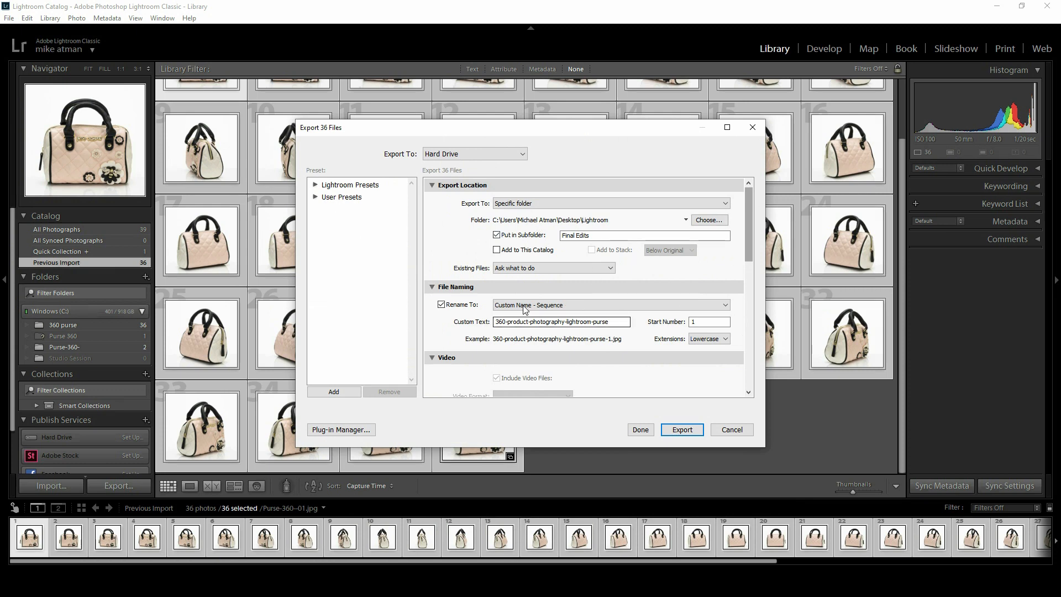
scroll(down, 3)
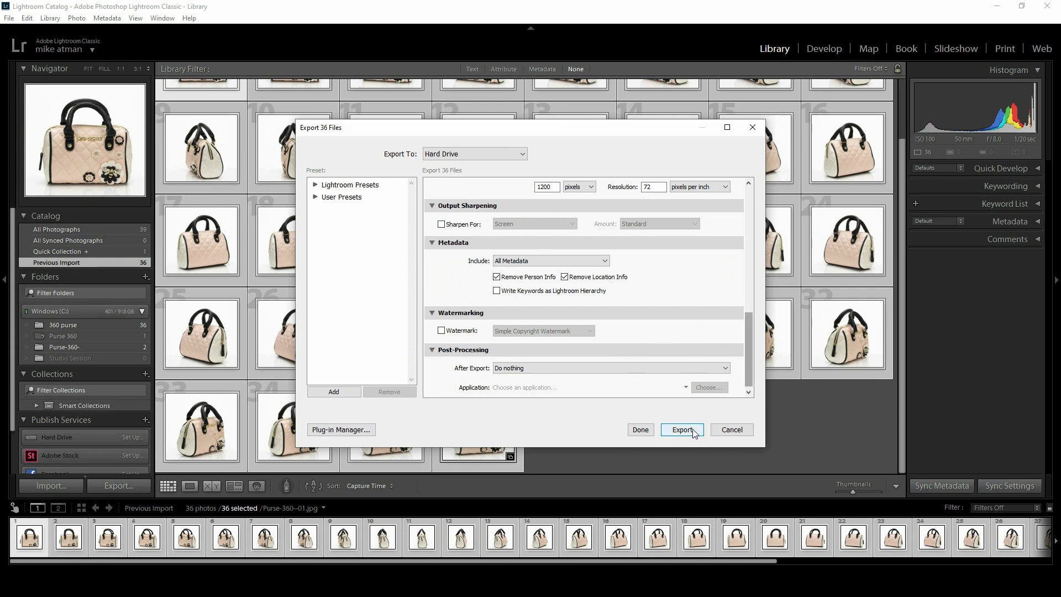
click(681, 430)
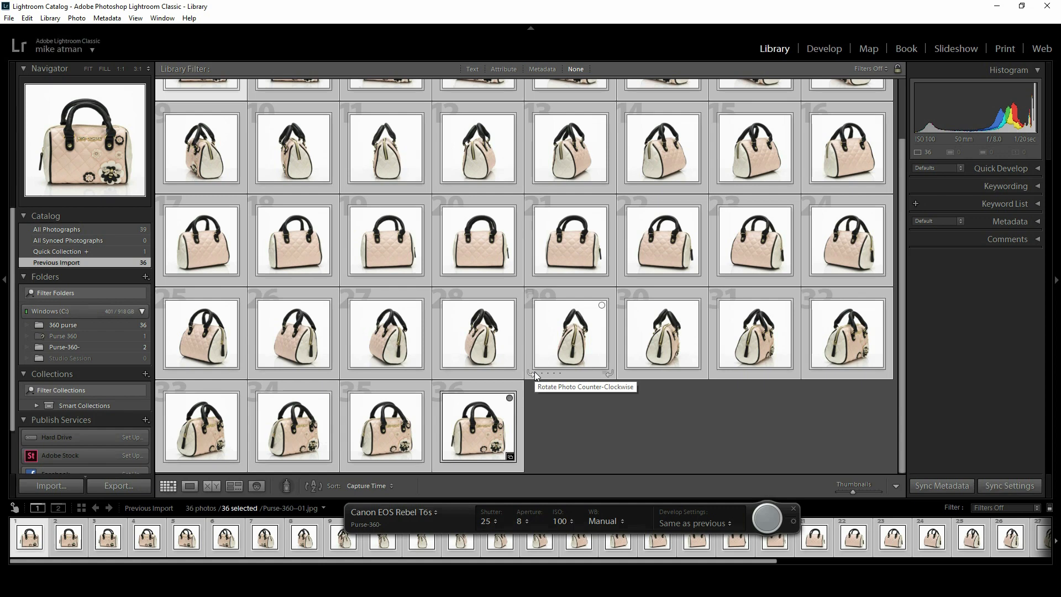
mouse_move(365, 440)
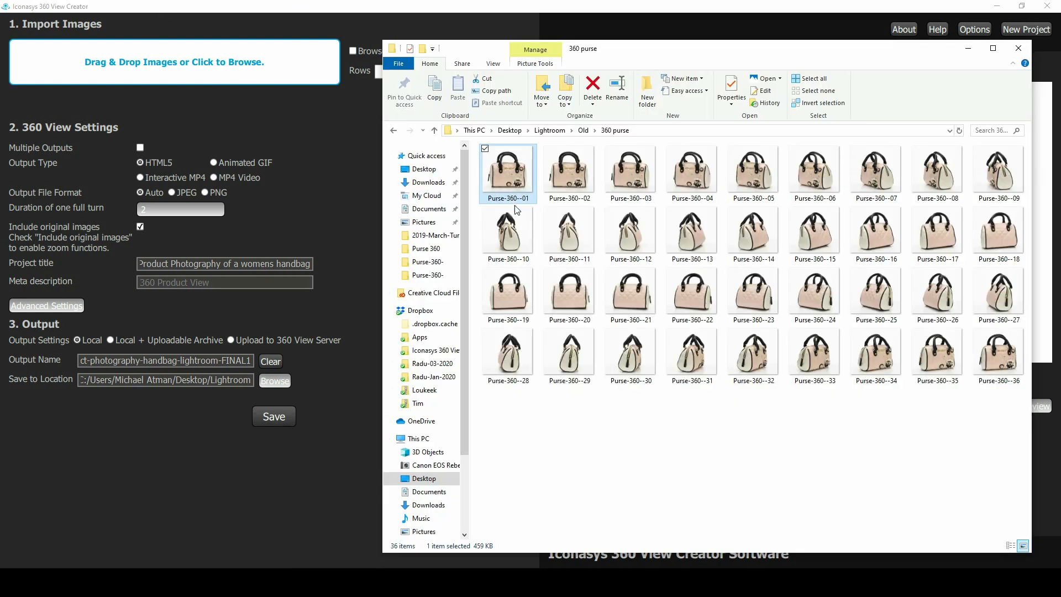
mouse_move(997, 356)
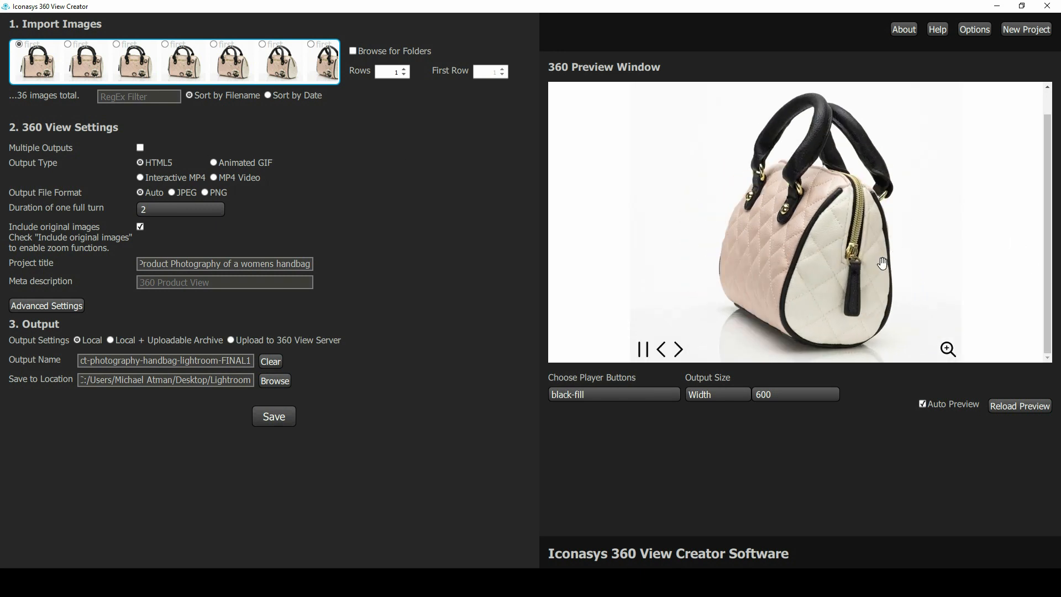
click(642, 349)
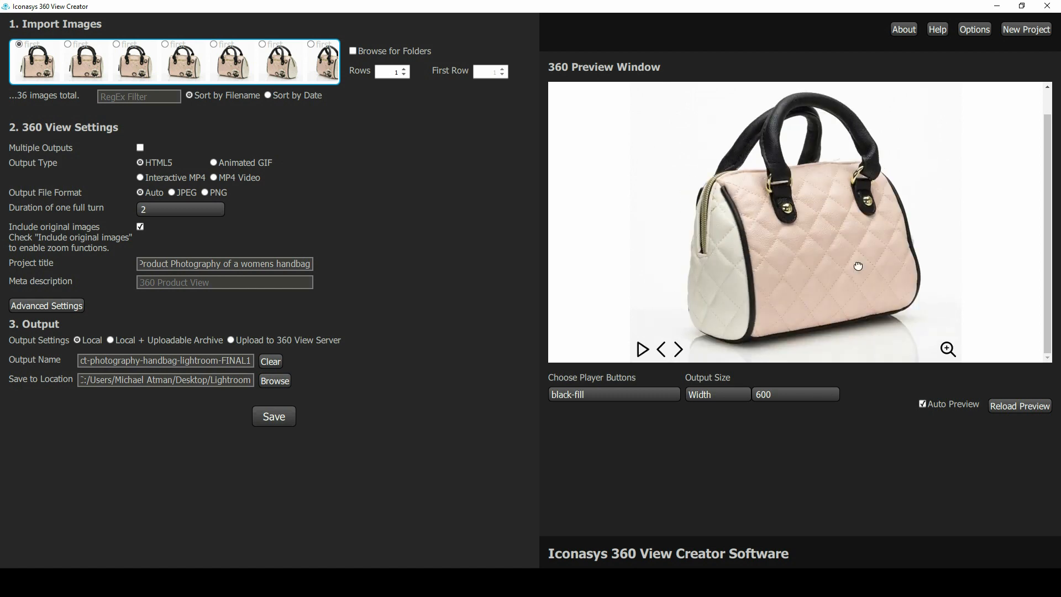
click(641, 350)
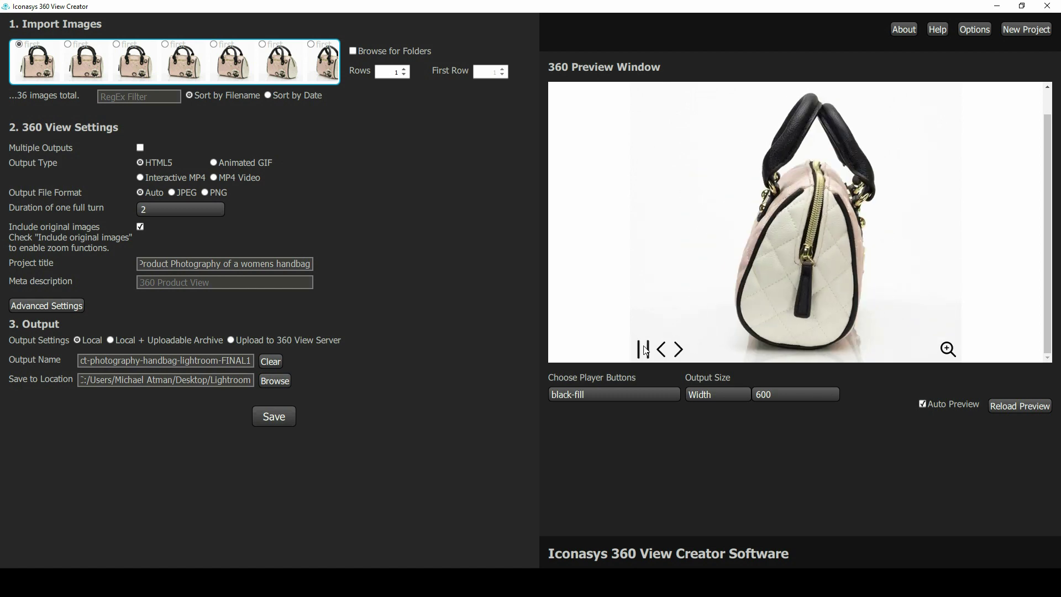
click(642, 350)
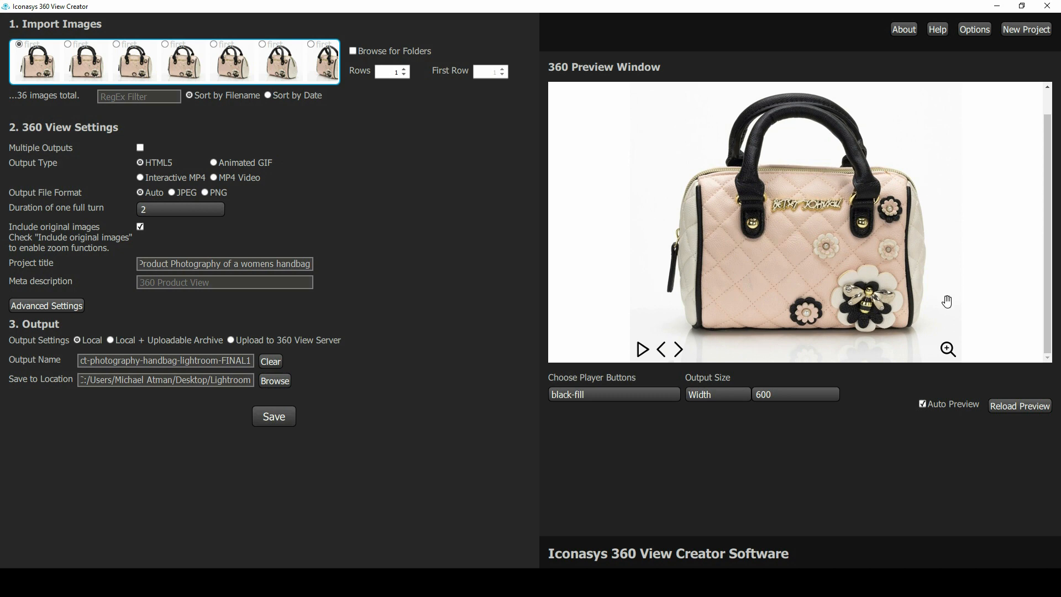
click(947, 349)
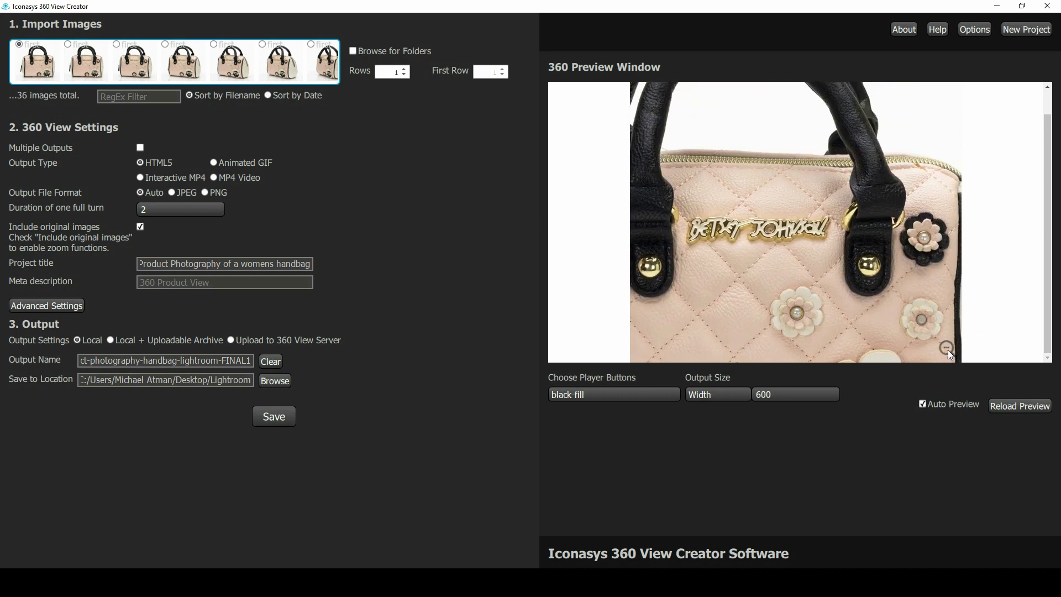
click(947, 347)
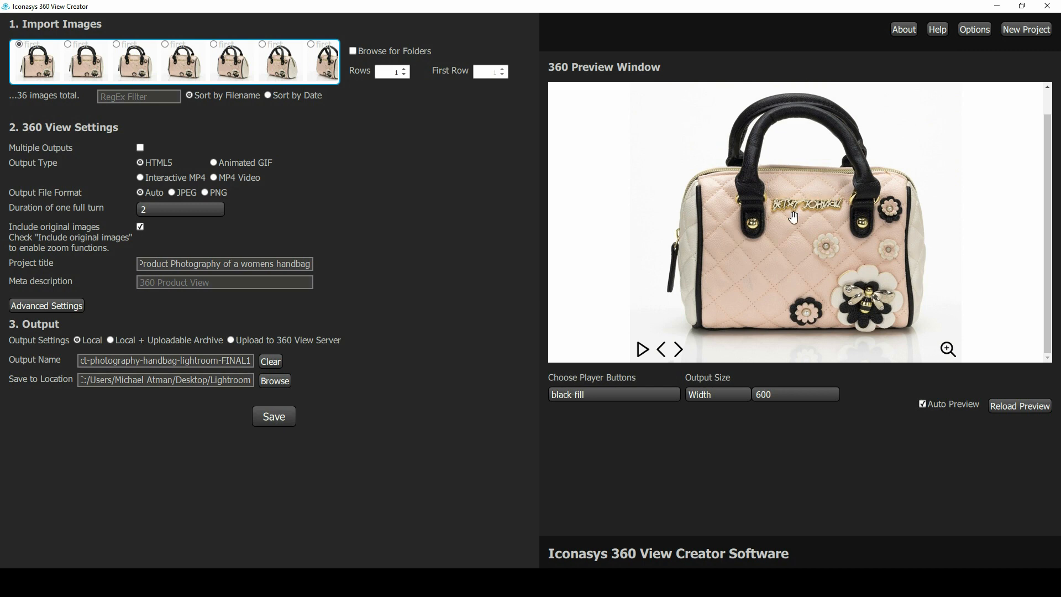
mouse_move(148, 169)
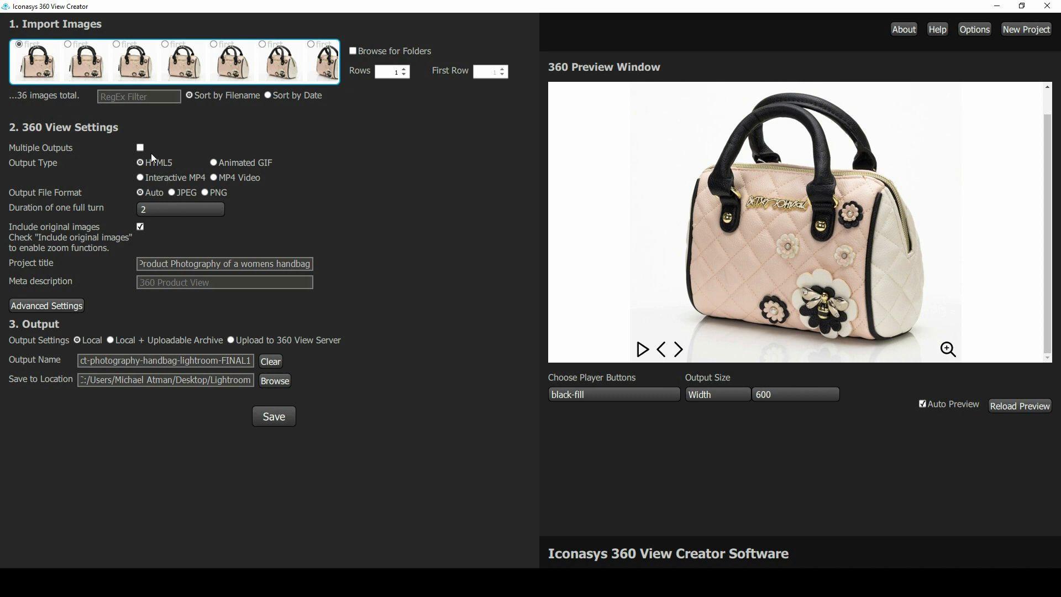
mouse_move(165, 176)
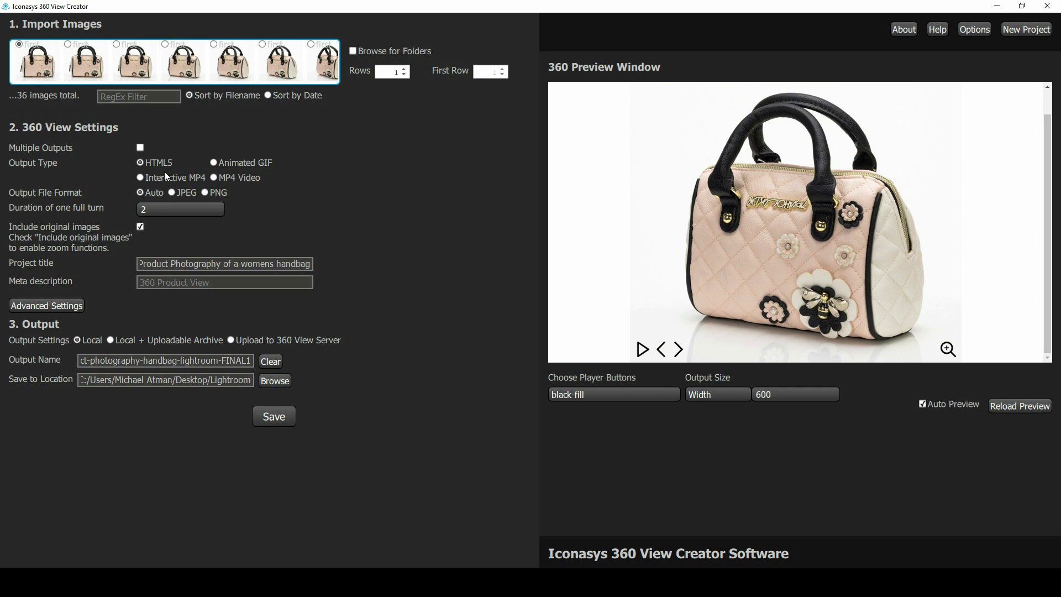
mouse_move(237, 167)
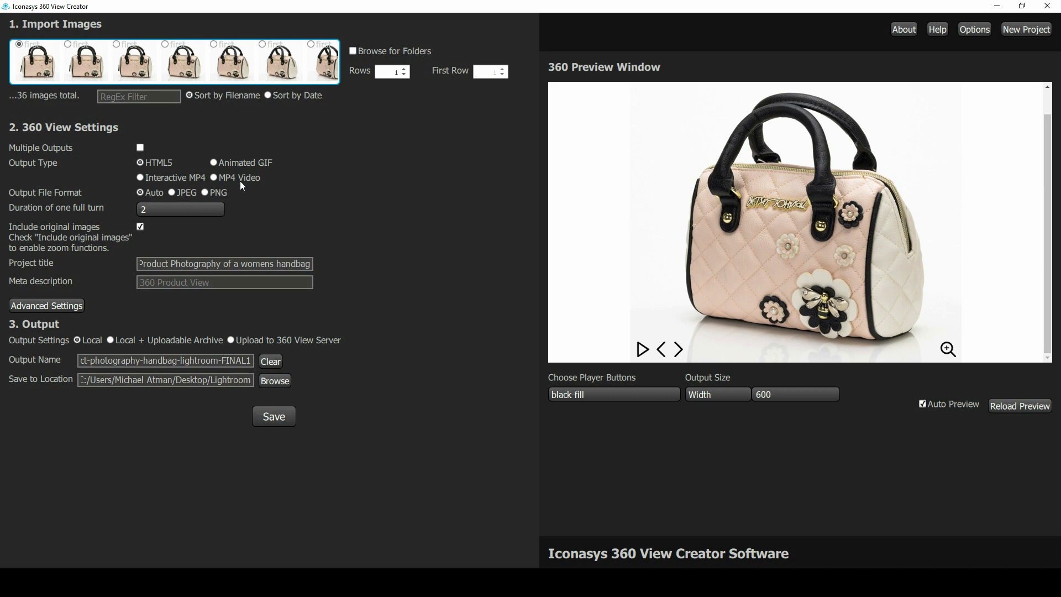
mouse_move(629, 380)
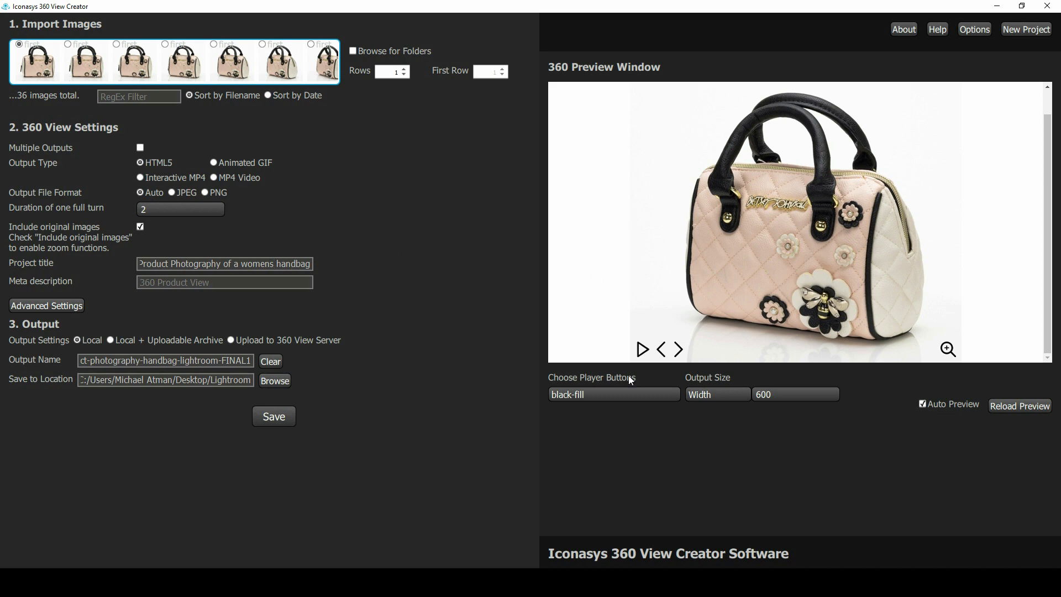
Step: Set the full-turn duration to 2, then play and pause the handbag spin preview
triple_click(181, 208)
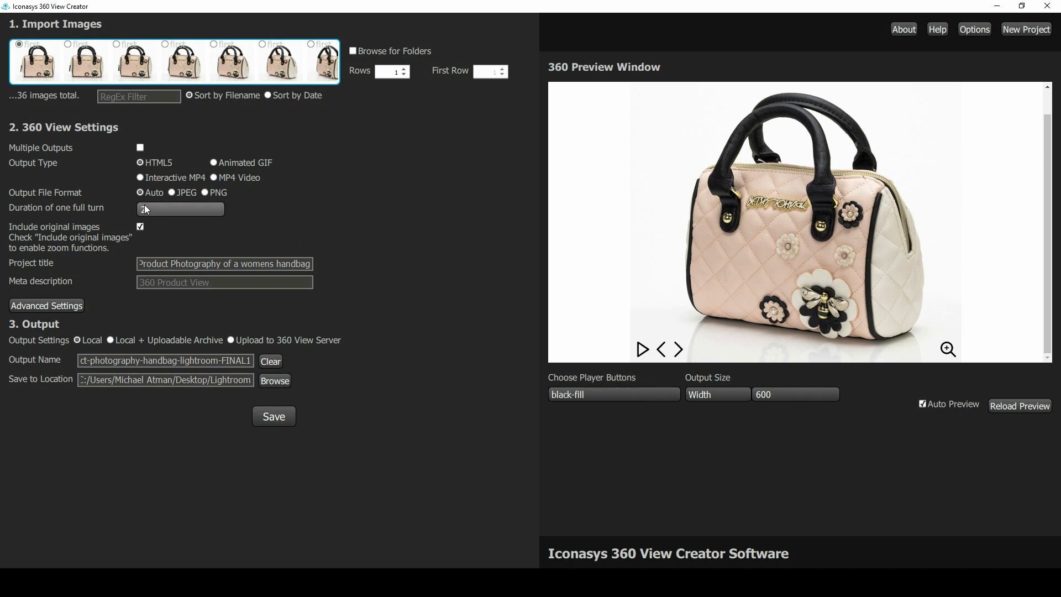
text(2)
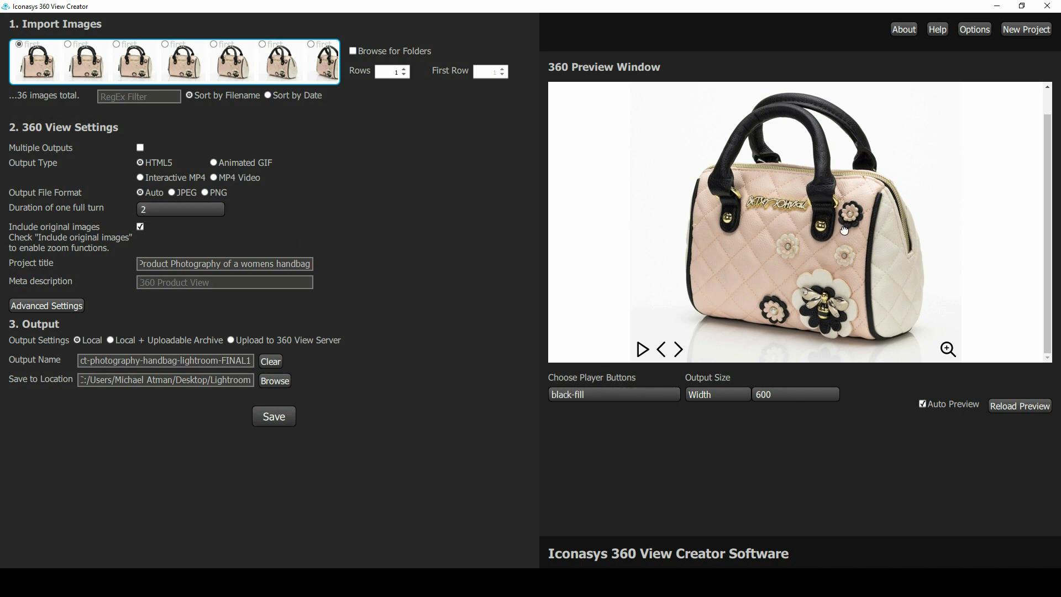
click(642, 350)
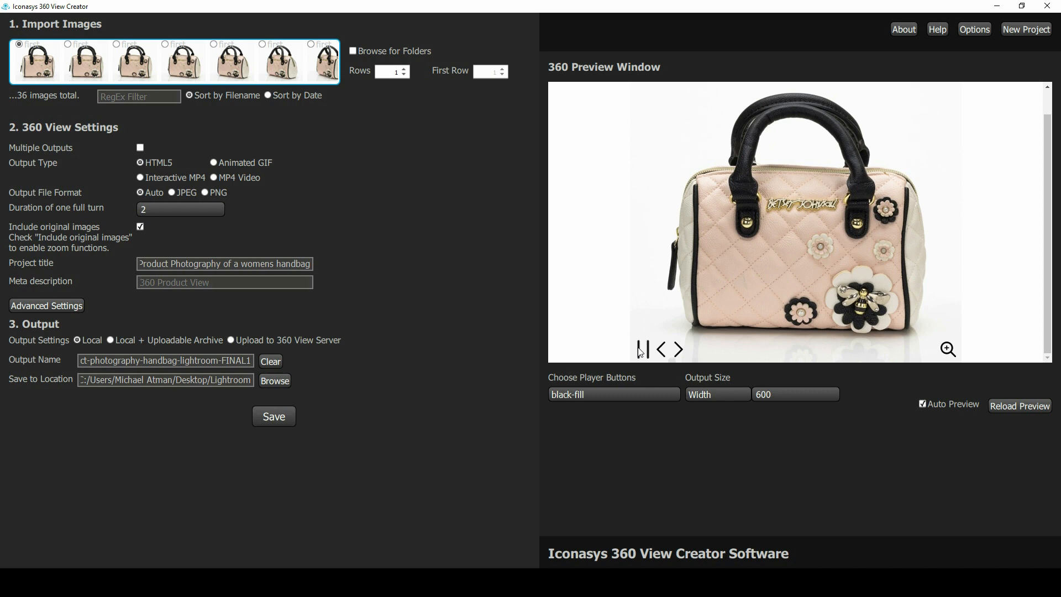
click(612, 394)
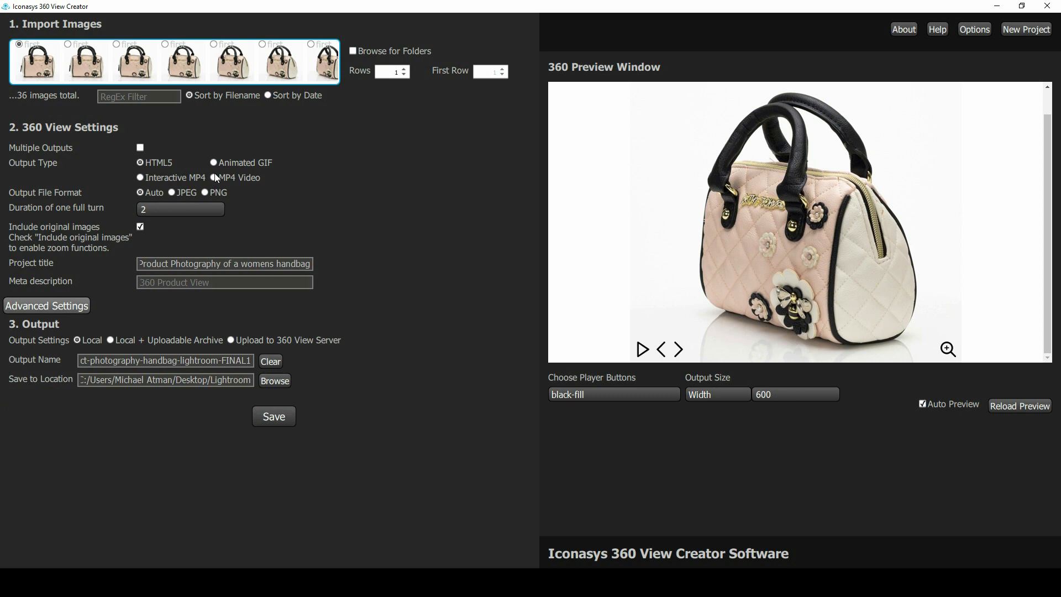
click(46, 305)
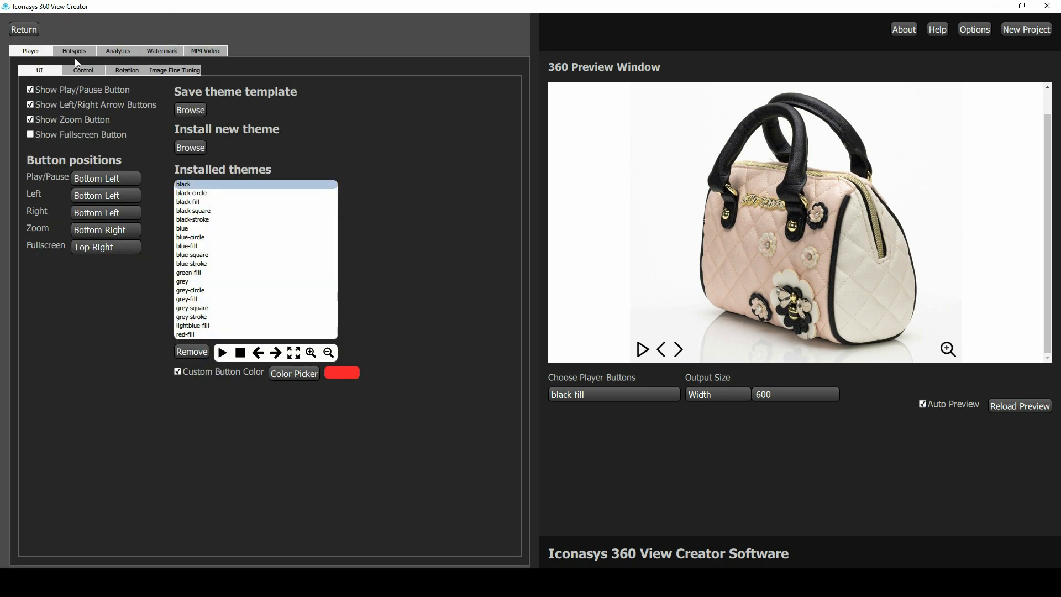
click(74, 51)
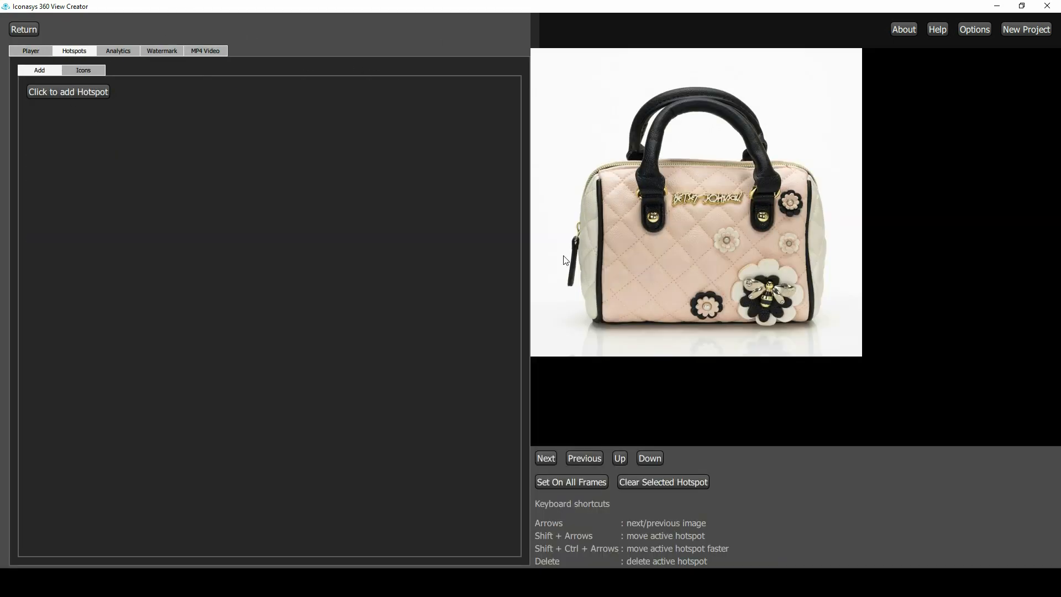
click(23, 30)
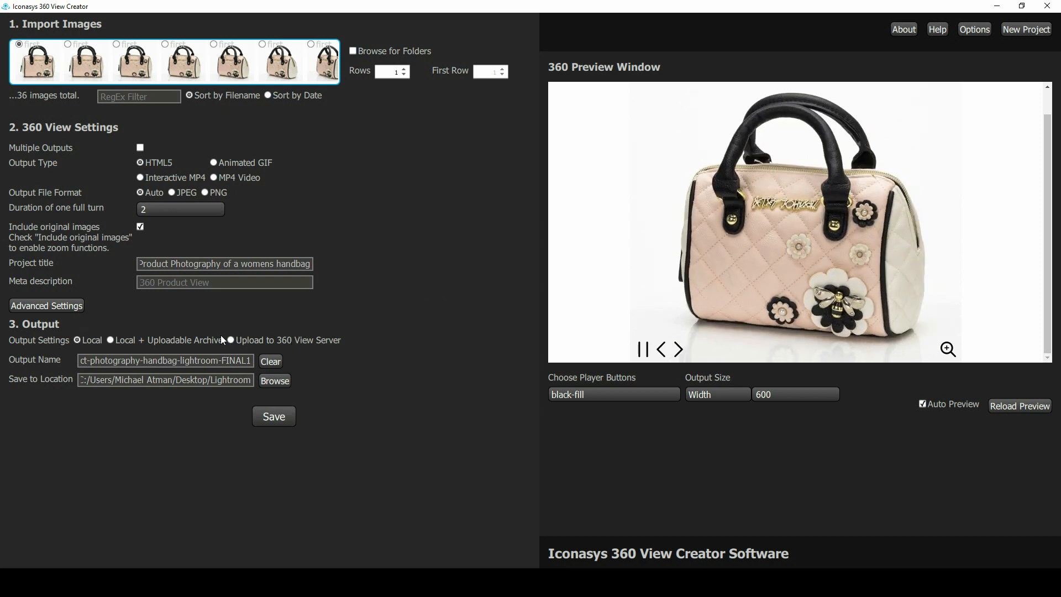
click(678, 350)
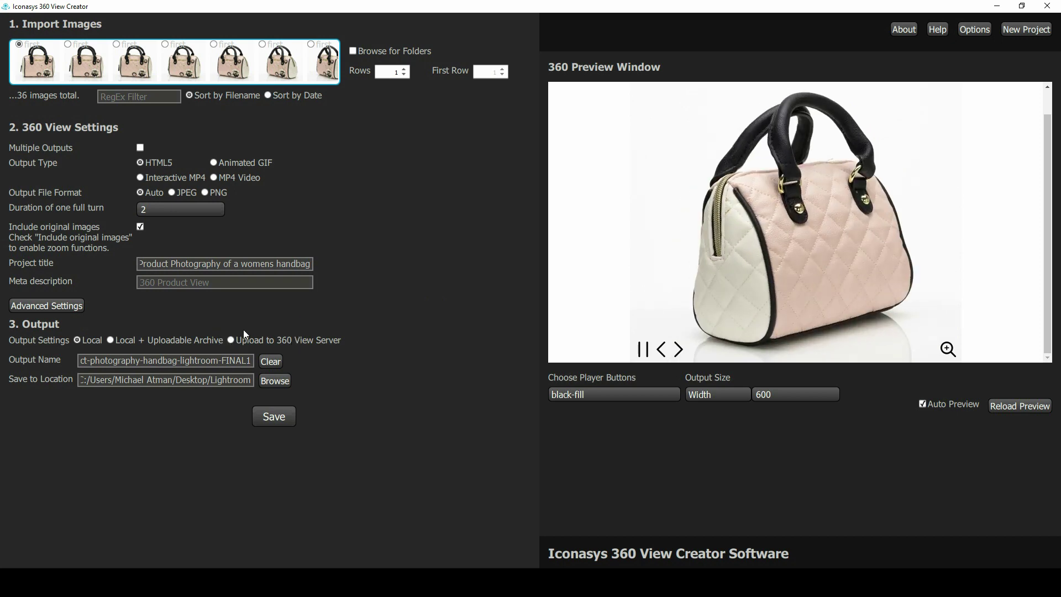
click(678, 349)
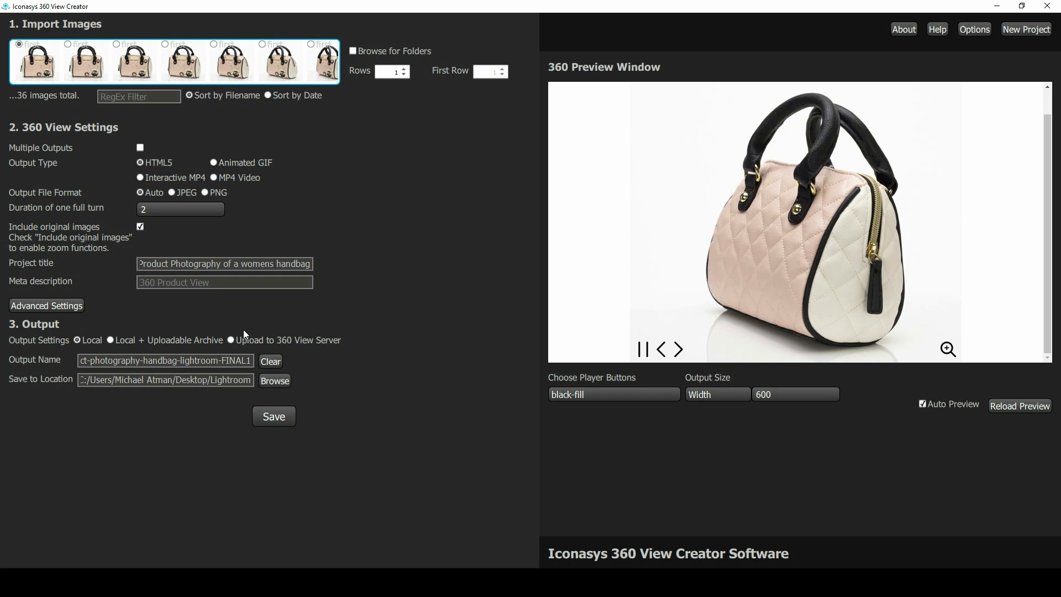
click(679, 350)
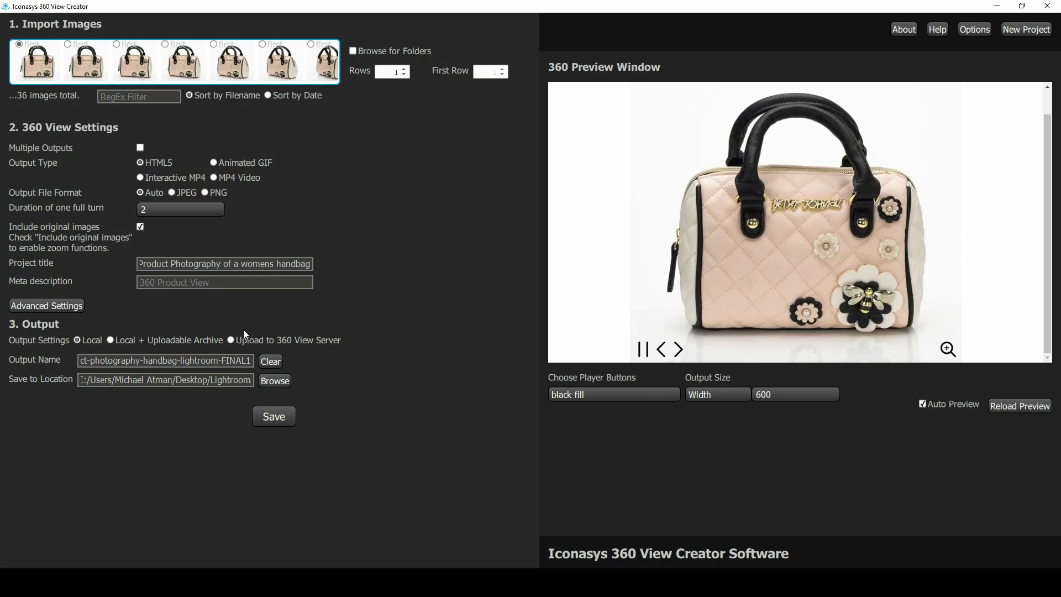
click(677, 350)
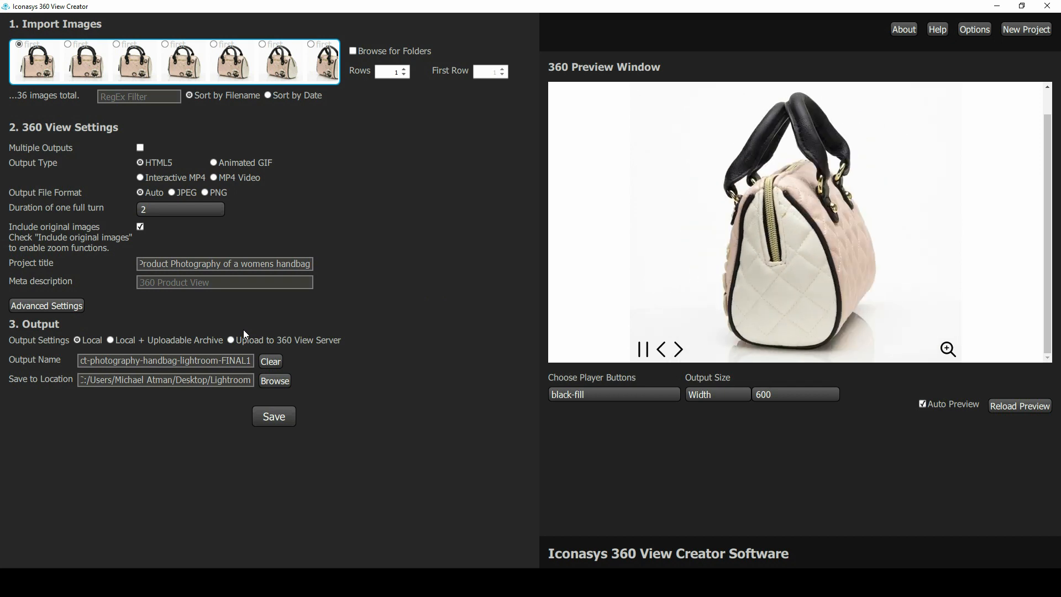
click(679, 349)
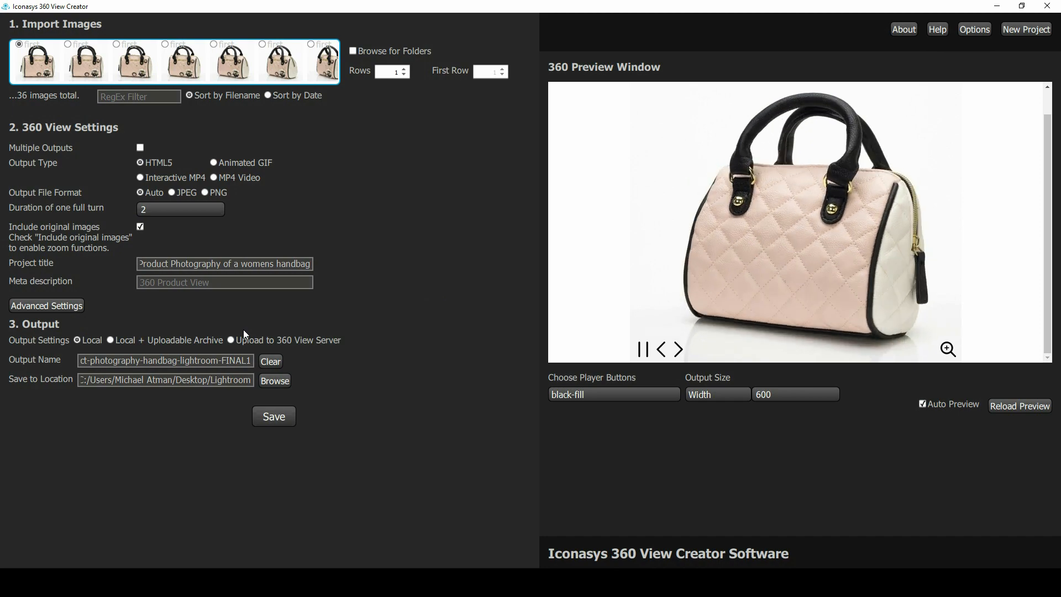